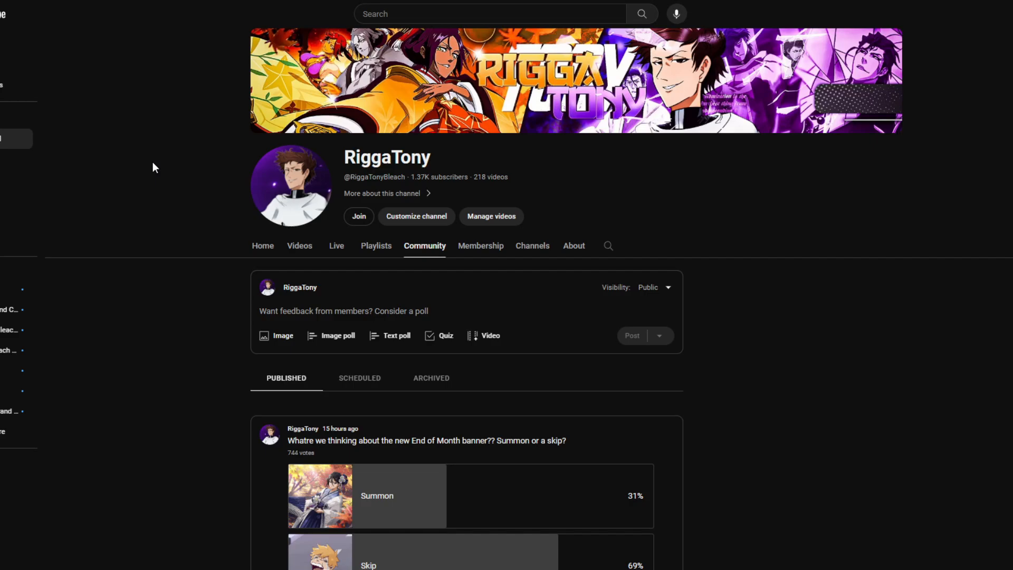
{"action": "mouse_move", "coordinate": [136, 155]}
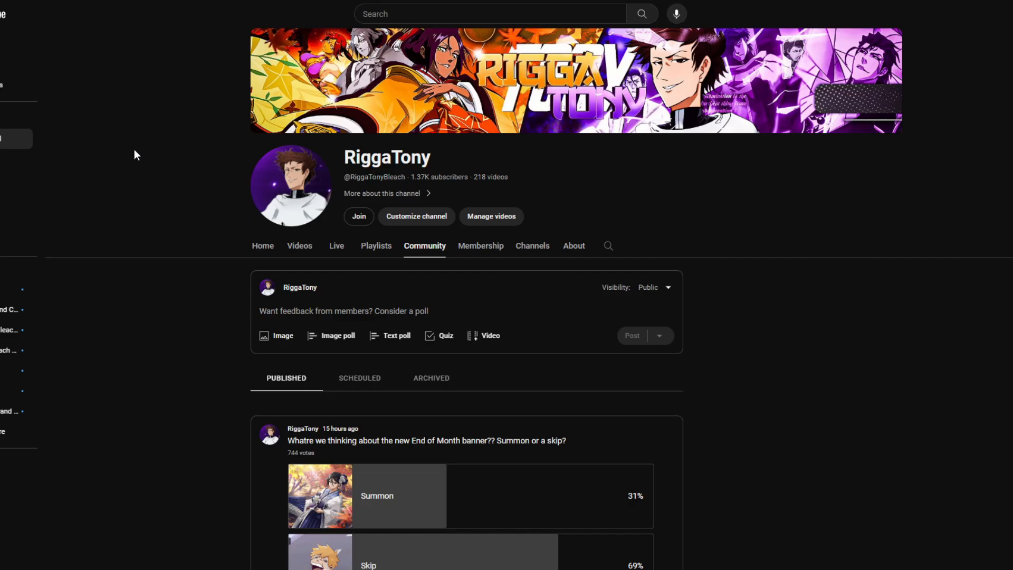
Scroll the Community tab until the End of Month summon-or-skip banner poll is fully visible
{"action": "scroll", "scroll_direction": "down", "scroll_amount": 3}
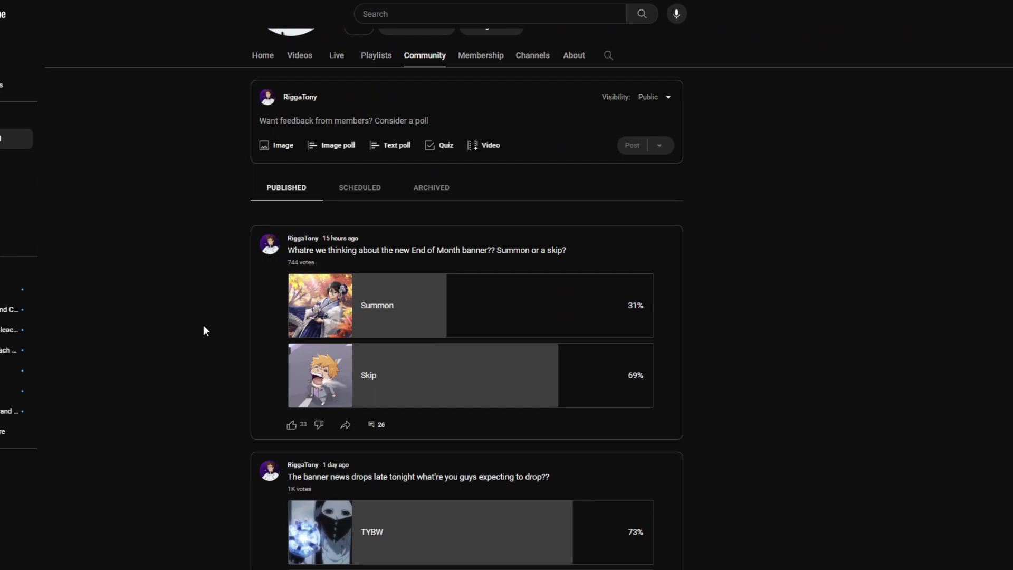
{"action": "scroll", "scroll_direction": "down", "scroll_amount": 3}
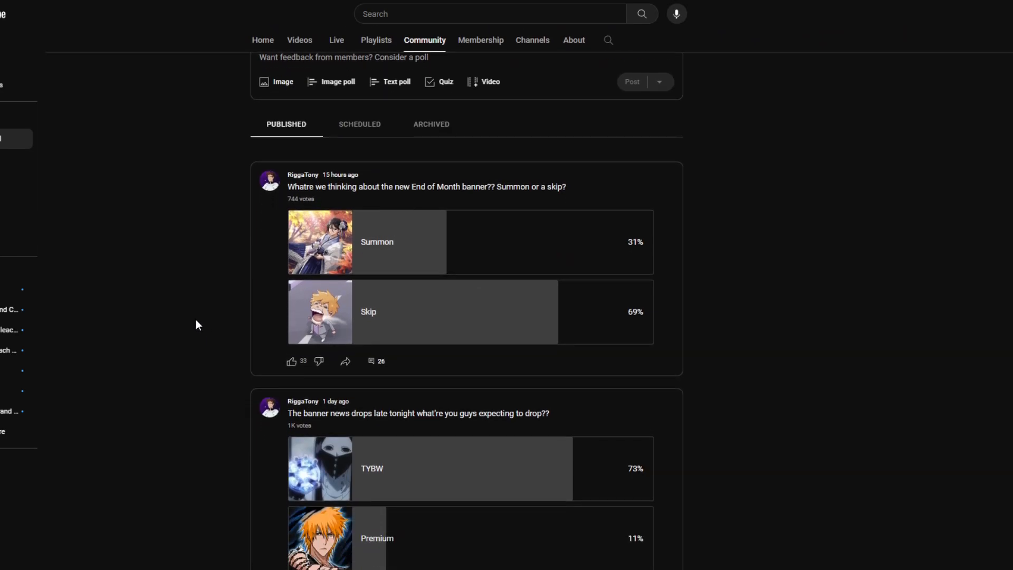
{"action": "mouse_move", "coordinate": [196, 322]}
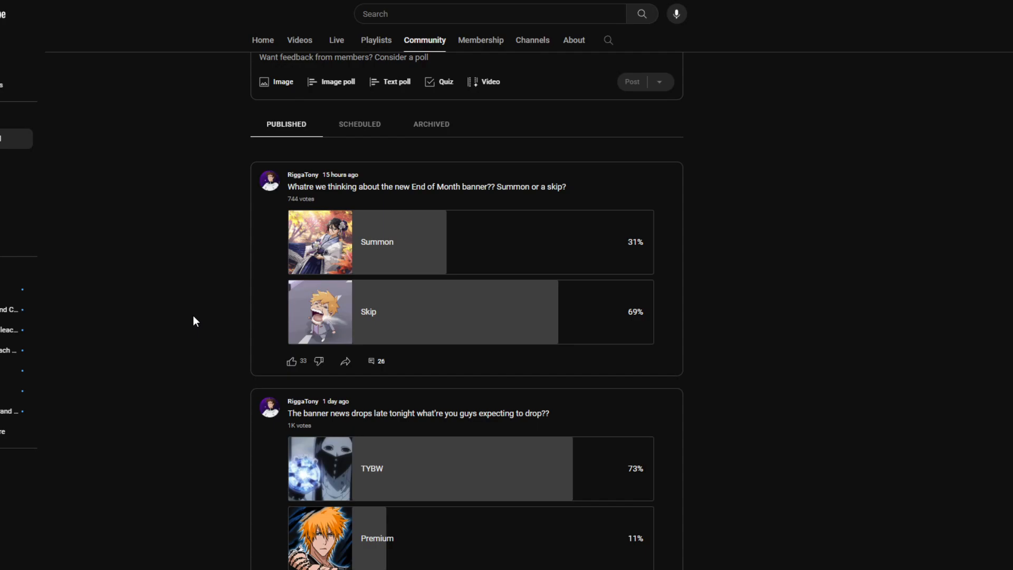
{"action": "scroll", "scroll_direction": "down", "scroll_amount": 3}
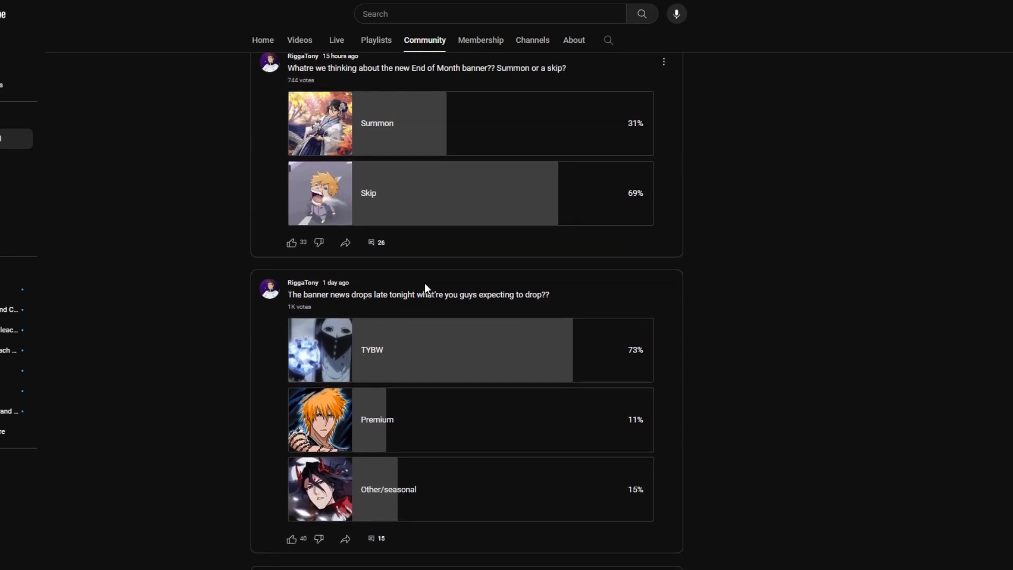
{"action": "scroll", "scroll_direction": "down", "scroll_amount": 3}
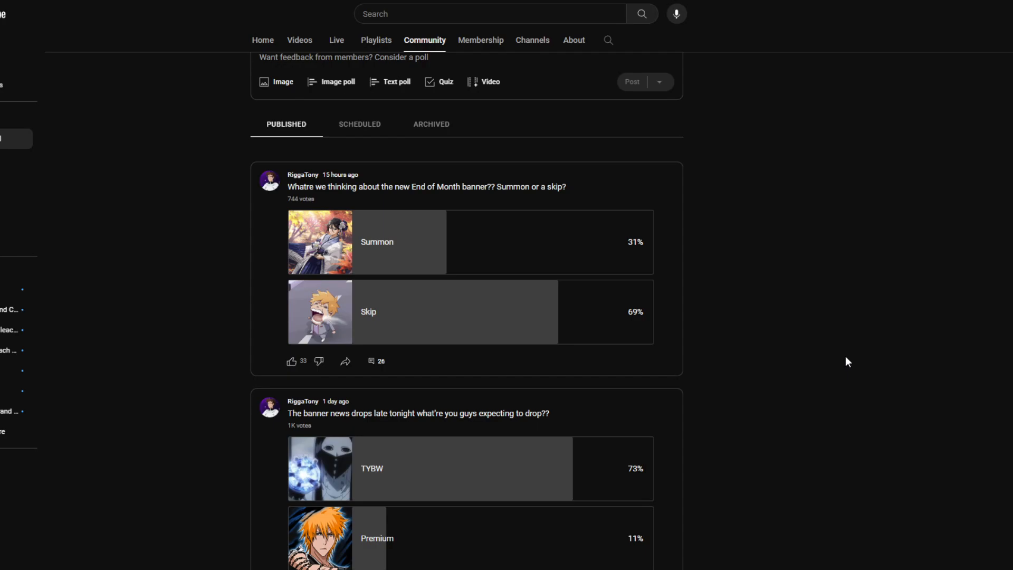
{"action": "mouse_move", "coordinate": [385, 378]}
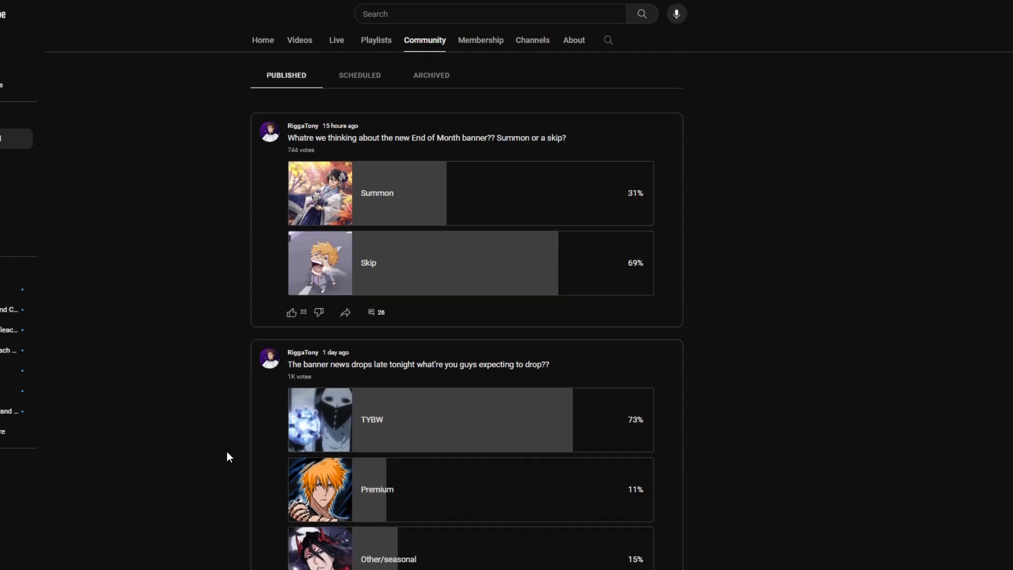
{"action": "scroll", "scroll_direction": "down", "scroll_amount": 3}
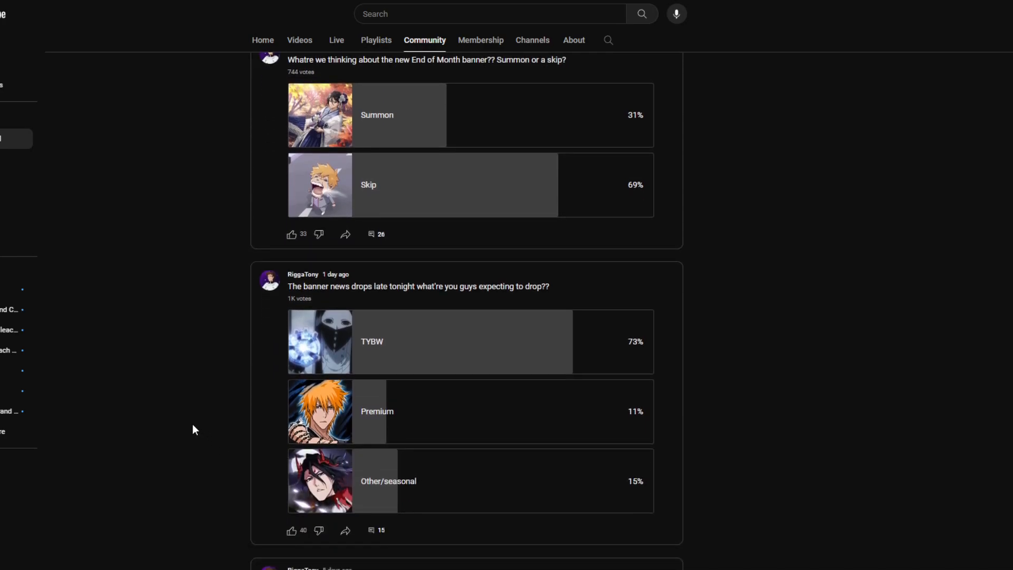
{"action": "mouse_move", "coordinate": [183, 413]}
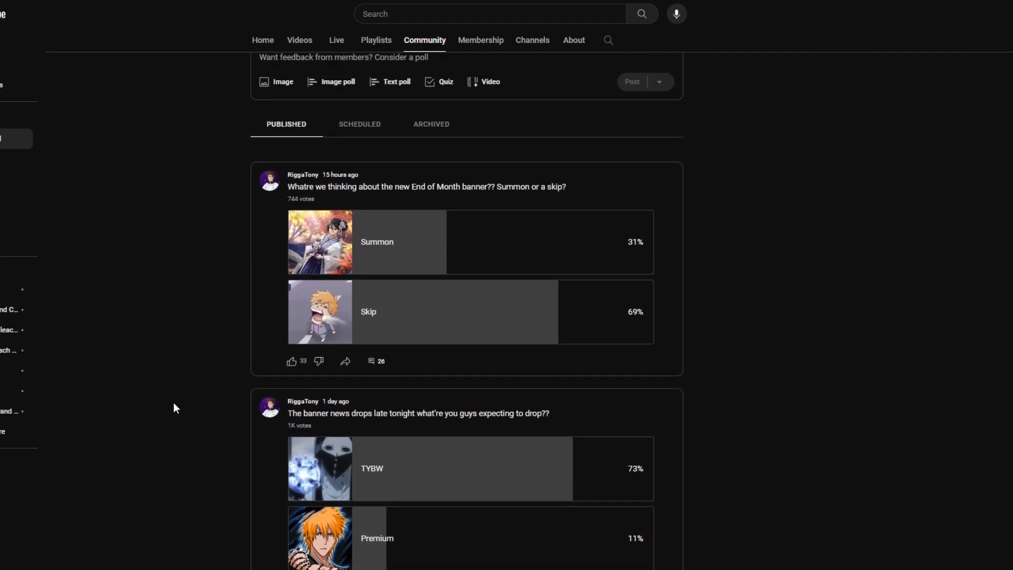
{"action": "mouse_move", "coordinate": [175, 401]}
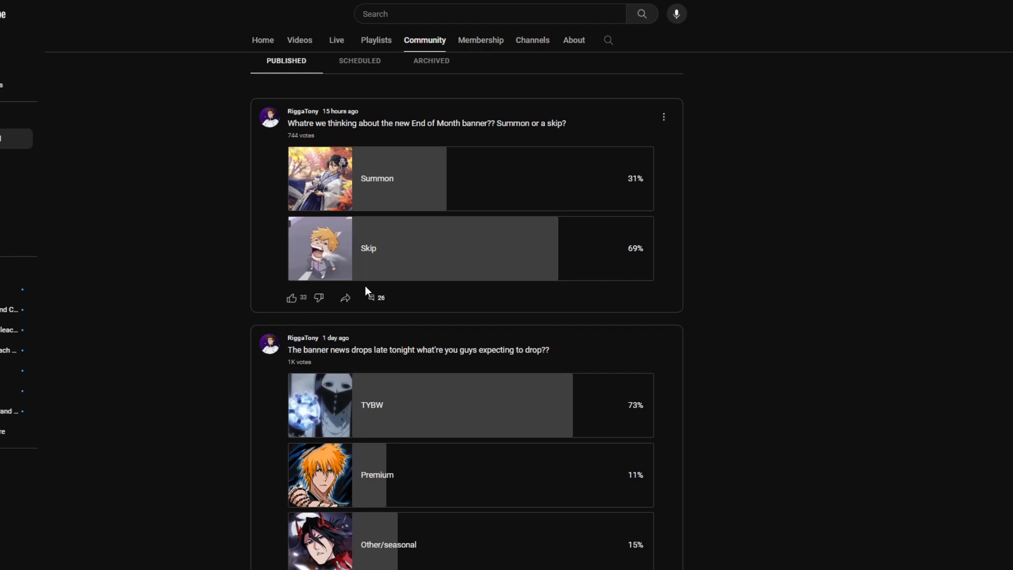
{"action": "mouse_move", "coordinate": [216, 336]}
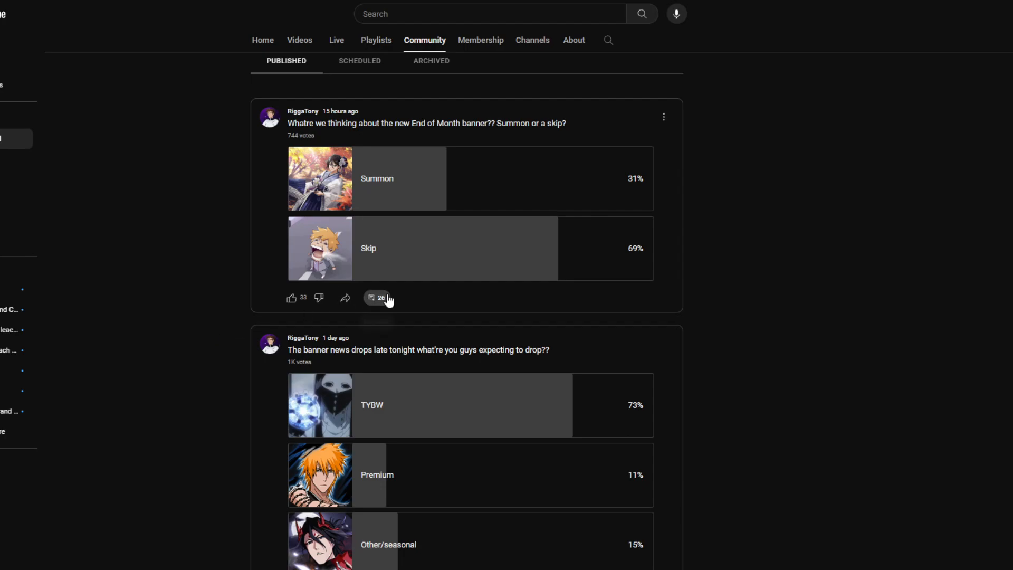
Open the End of Month banner poll post and scroll through its 26 comments
{"action": "left_click", "coordinate": [370, 298]}
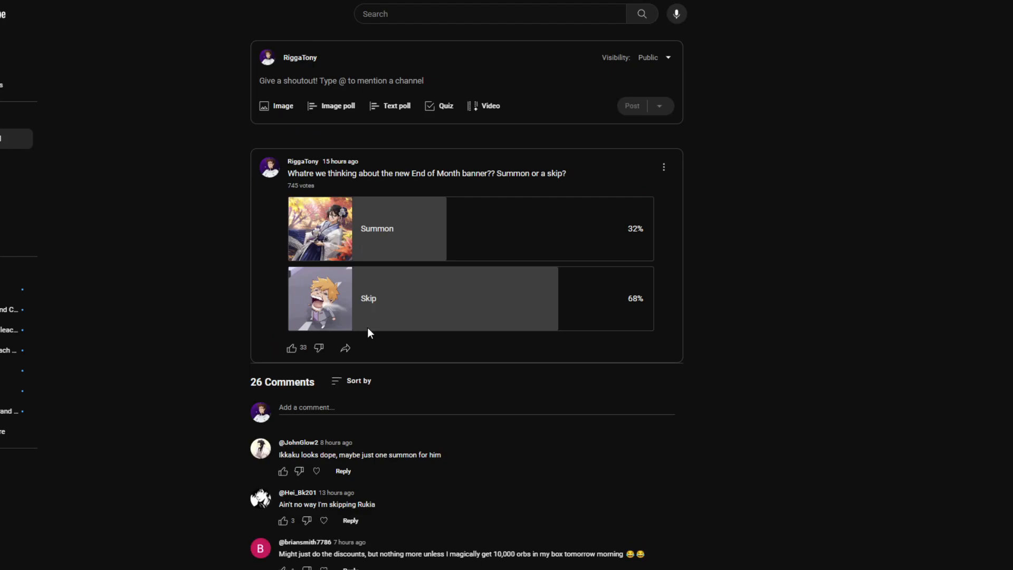
{"action": "scroll", "scroll_direction": "down", "scroll_amount": 3}
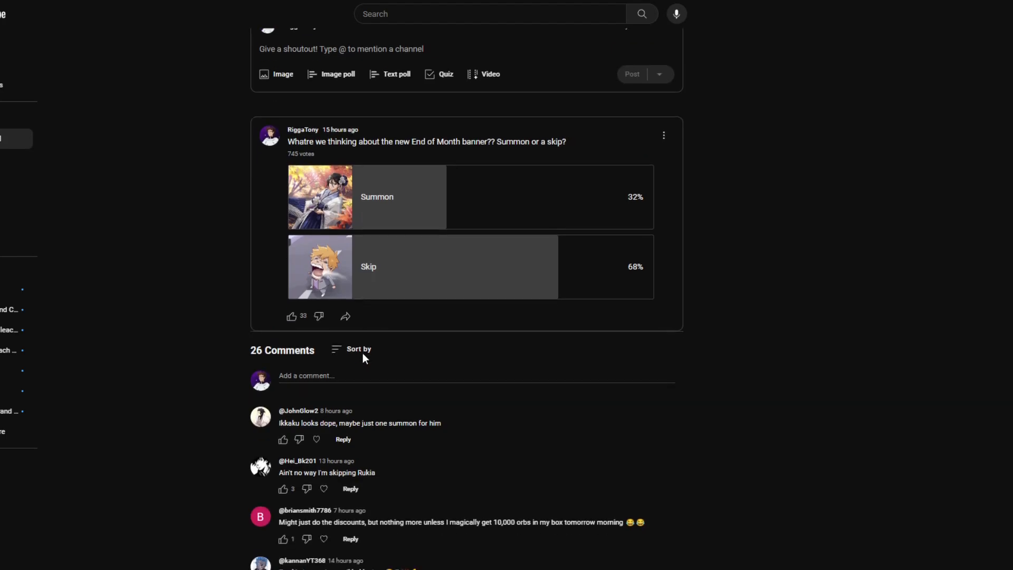
{"action": "scroll", "scroll_direction": "down", "scroll_amount": 3}
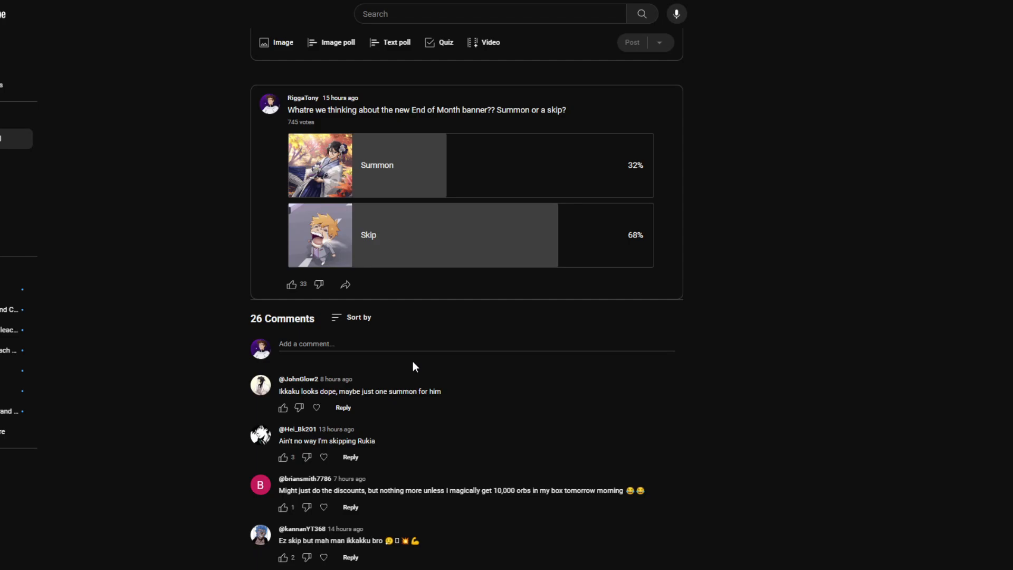
{"action": "scroll", "scroll_direction": "down", "scroll_amount": 3}
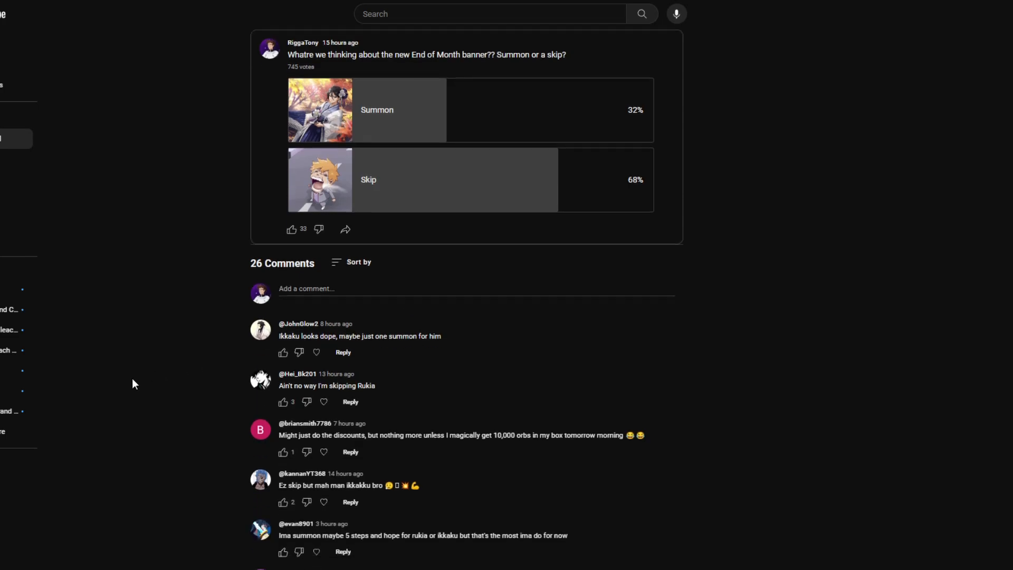
{"action": "scroll", "scroll_direction": "down", "scroll_amount": 3}
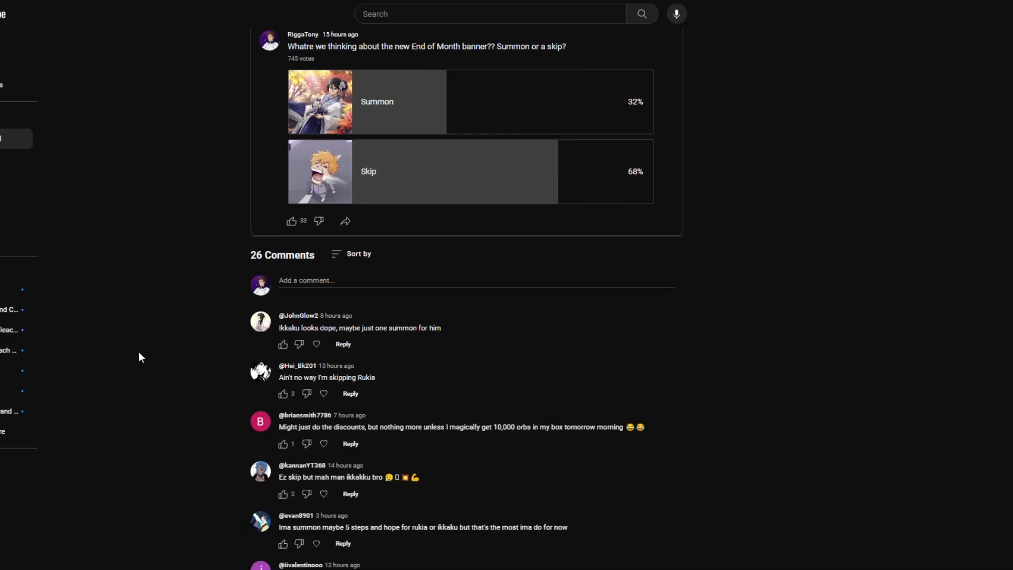
{"action": "mouse_move", "coordinate": [142, 331]}
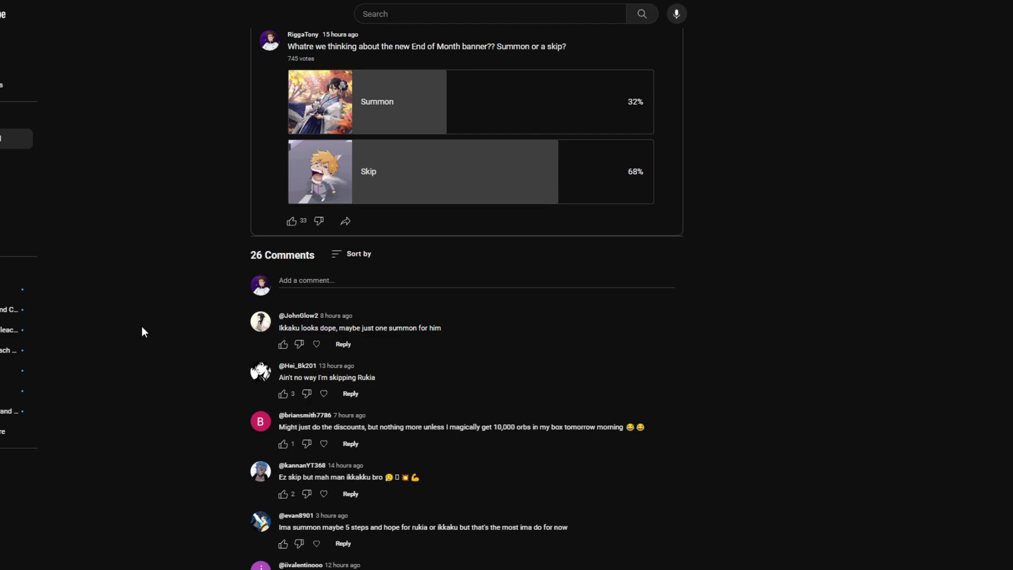
{"action": "mouse_move", "coordinate": [144, 331]}
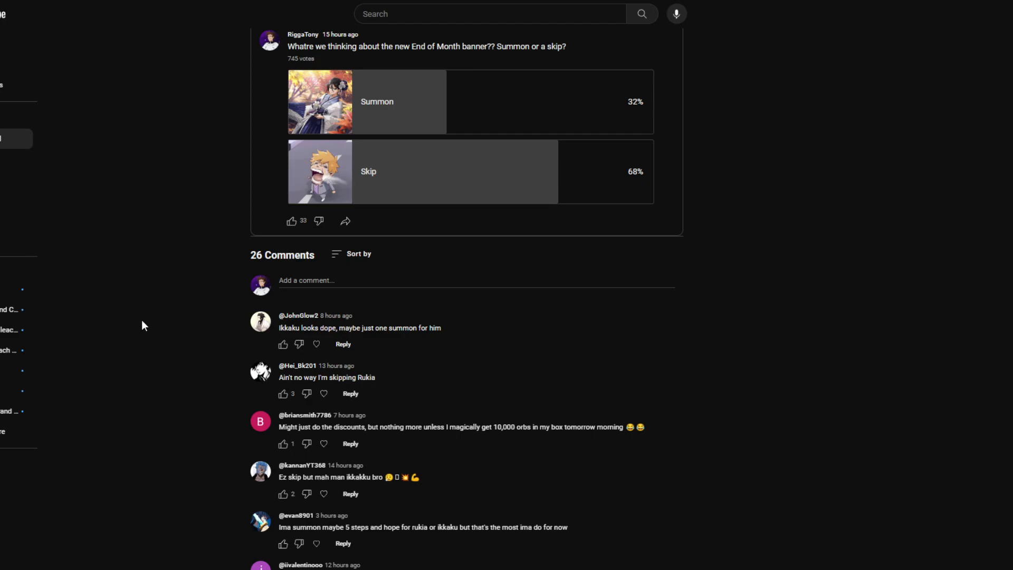
{"action": "mouse_move", "coordinate": [139, 316]}
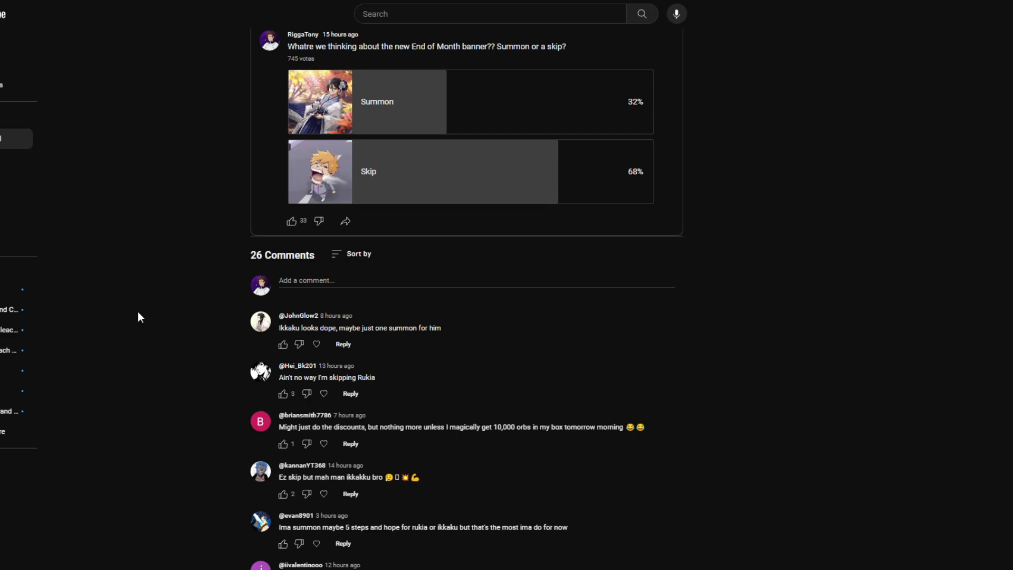
{"action": "mouse_move", "coordinate": [143, 313]}
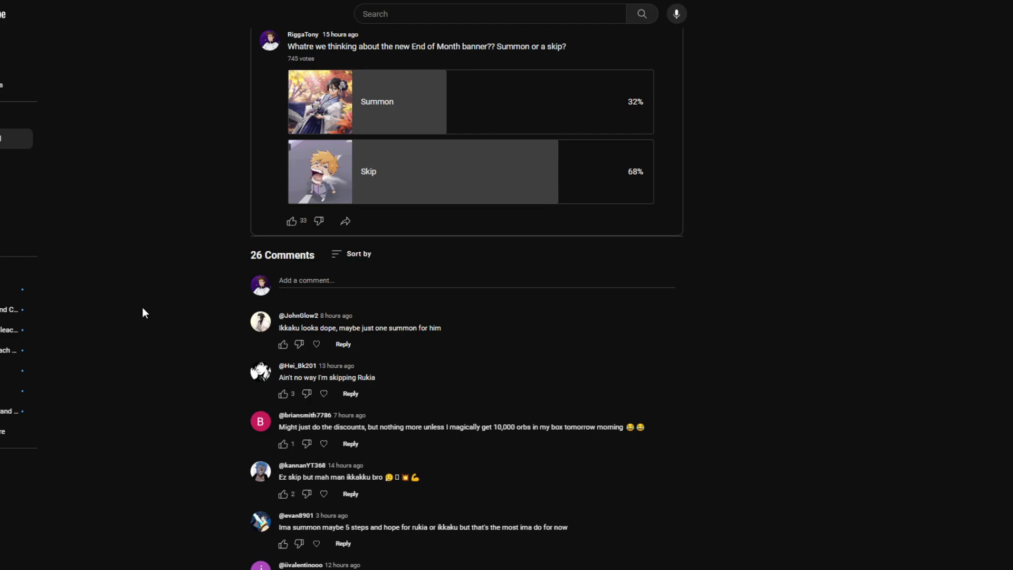
{"action": "mouse_move", "coordinate": [151, 308]}
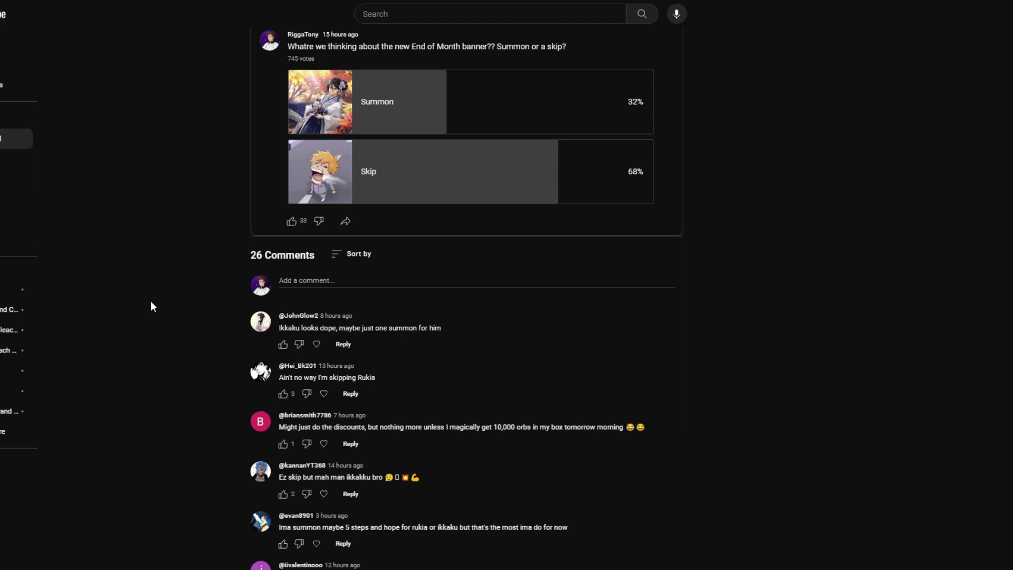
{"action": "mouse_move", "coordinate": [155, 302]}
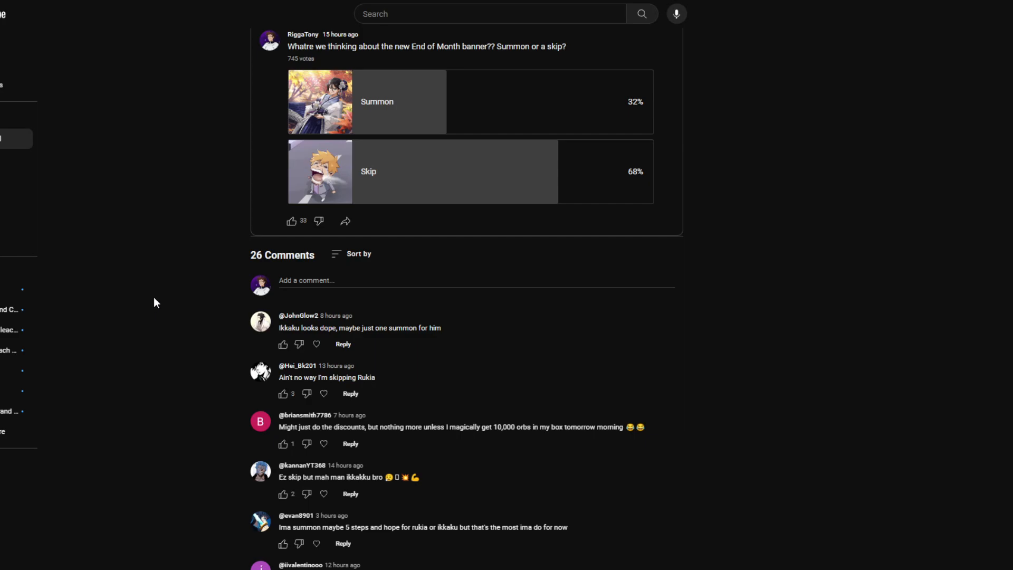
{"action": "mouse_move", "coordinate": [81, 266]}
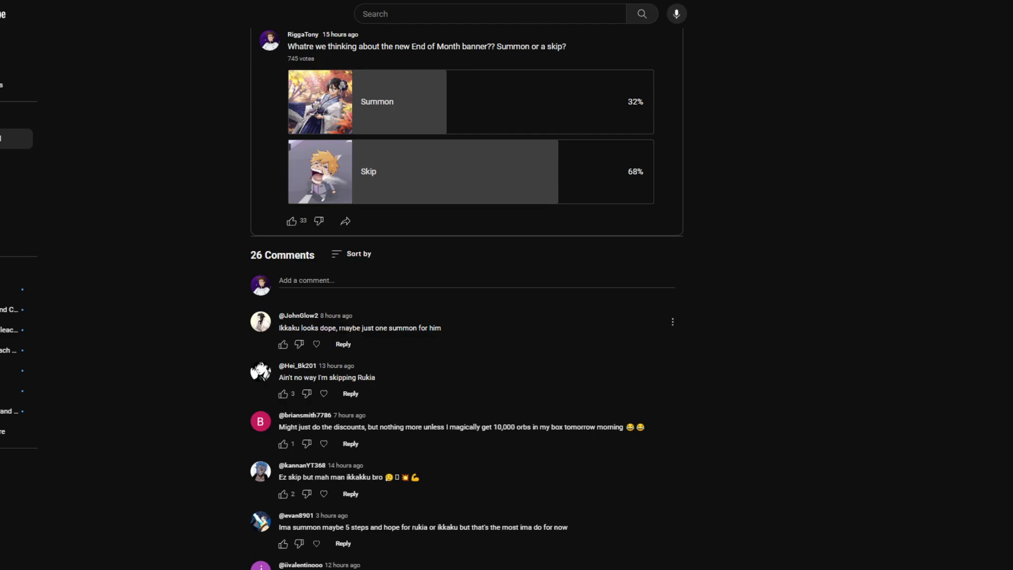
{"action": "mouse_move", "coordinate": [340, 329]}
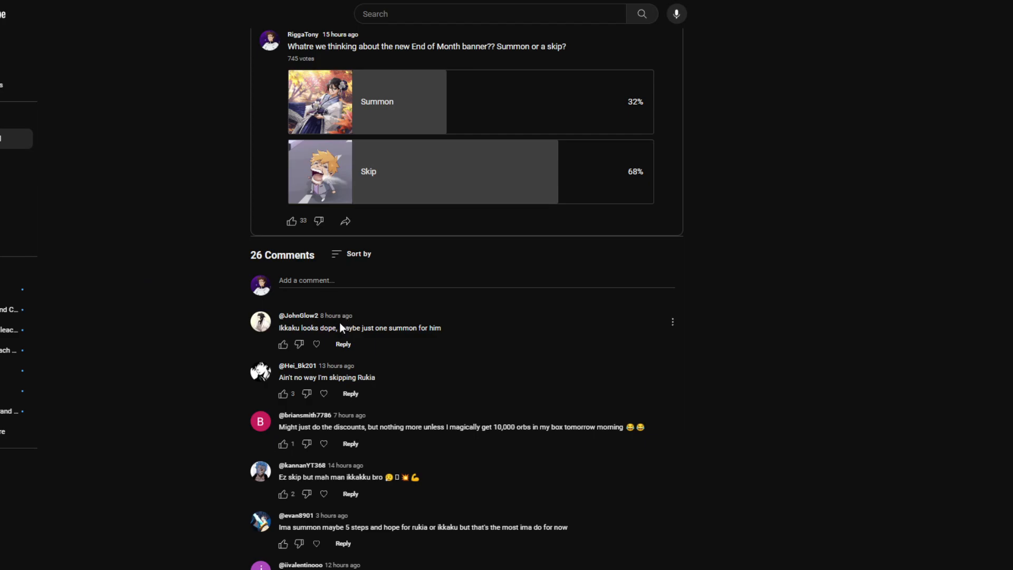
{"action": "mouse_move", "coordinate": [342, 328]}
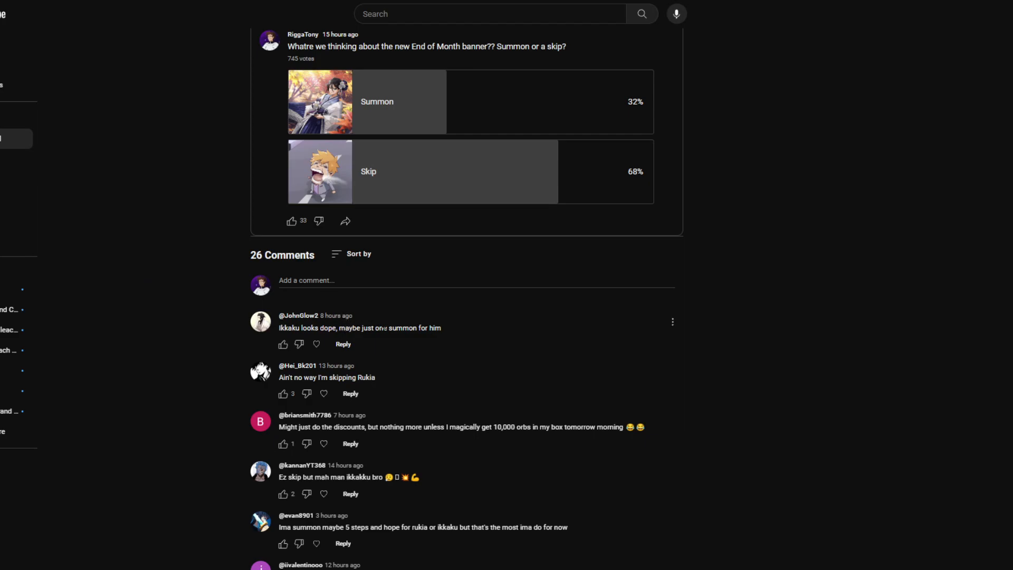
{"action": "mouse_move", "coordinate": [374, 323]}
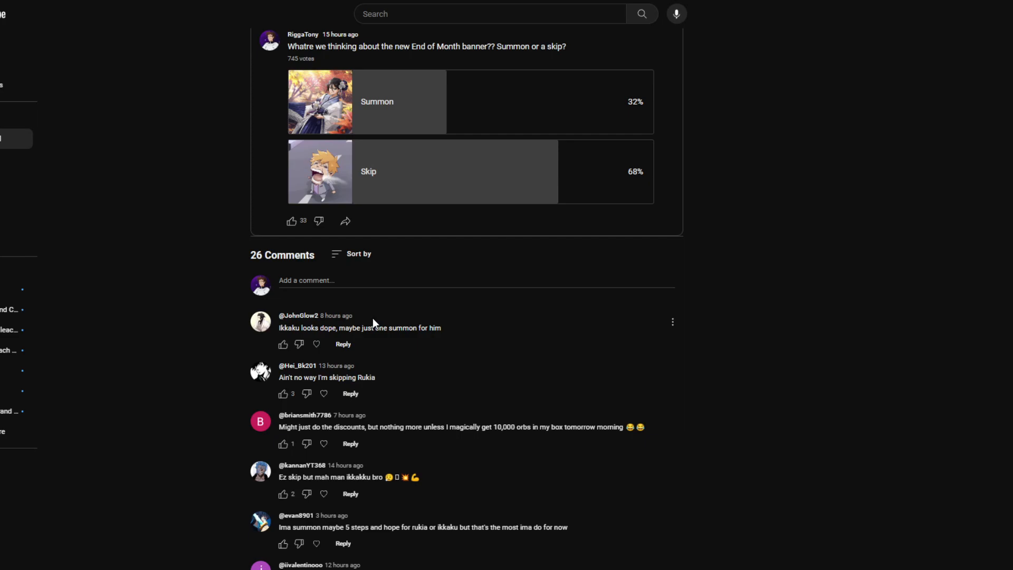
{"action": "scroll", "scroll_direction": "down", "scroll_amount": 3}
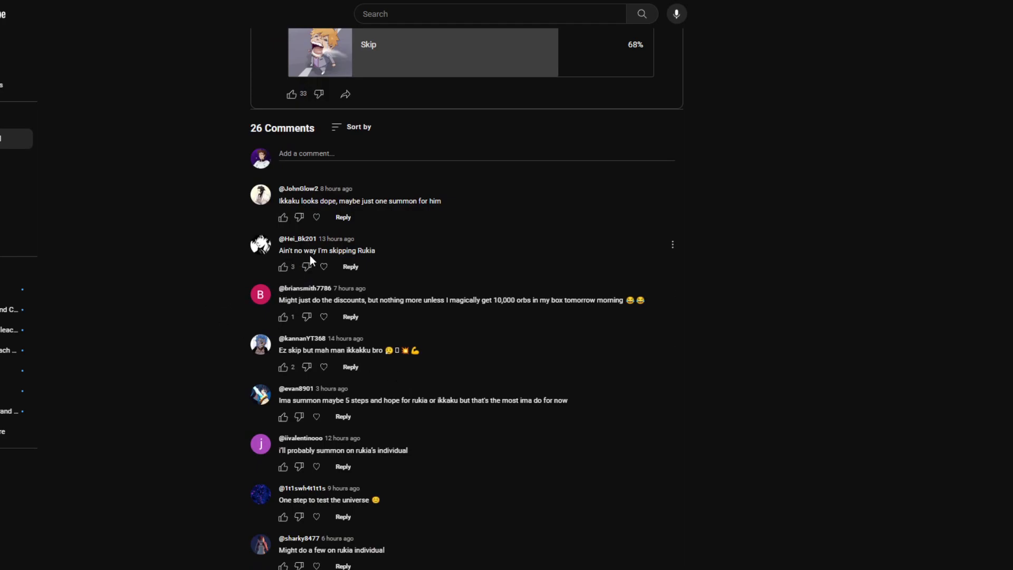
{"action": "mouse_move", "coordinate": [193, 290]}
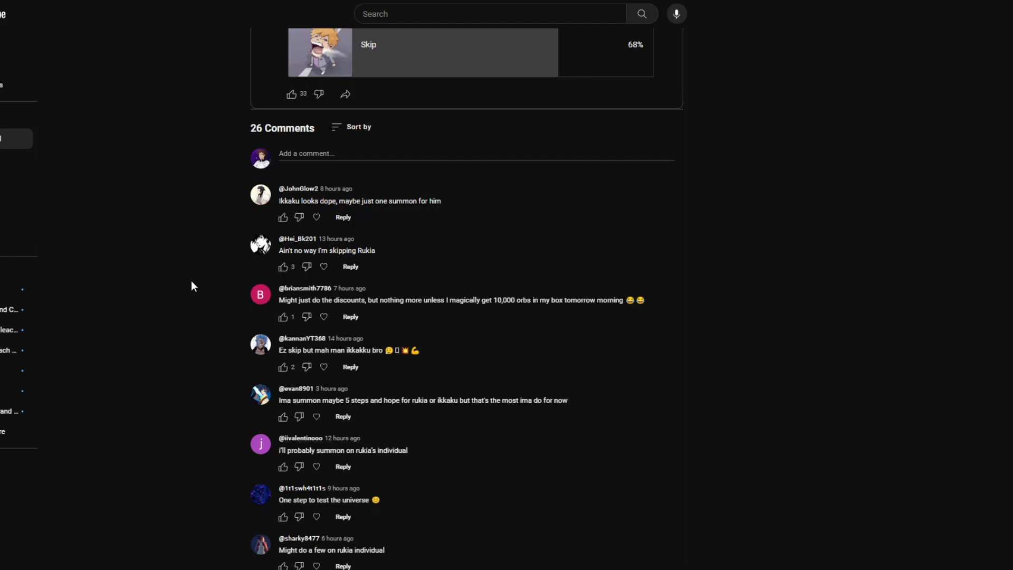
{"action": "mouse_move", "coordinate": [431, 294]}
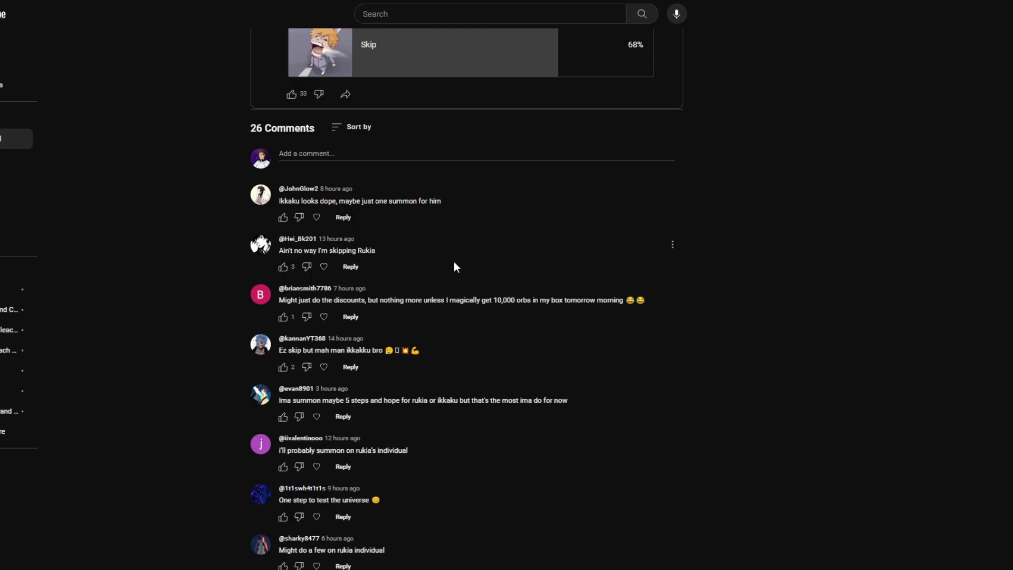
{"action": "mouse_move", "coordinate": [448, 253]}
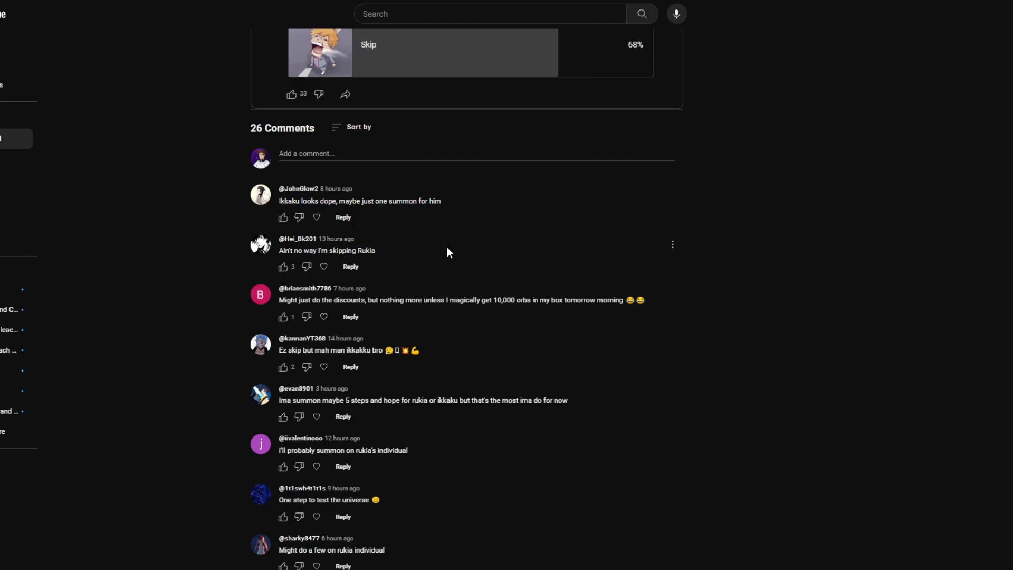
{"action": "mouse_move", "coordinate": [447, 238]}
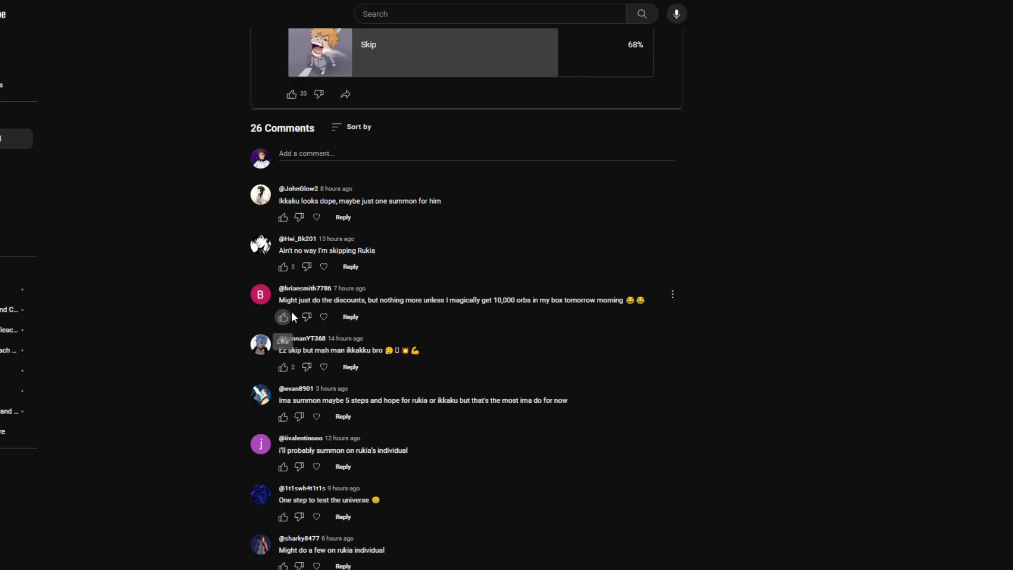
{"action": "left_click", "coordinate": [283, 317]}
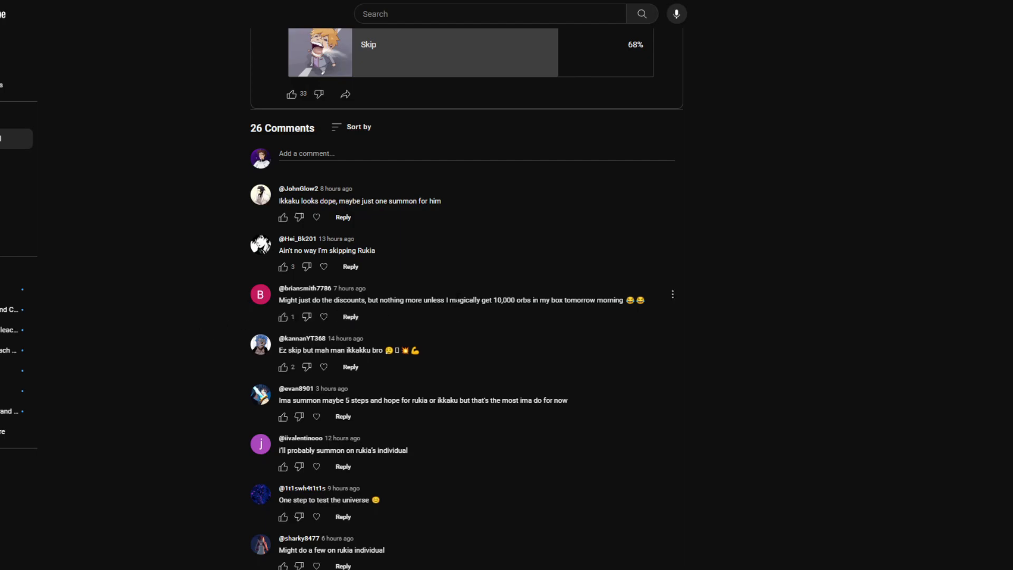
{"action": "scroll", "scroll_direction": "down", "scroll_amount": 3}
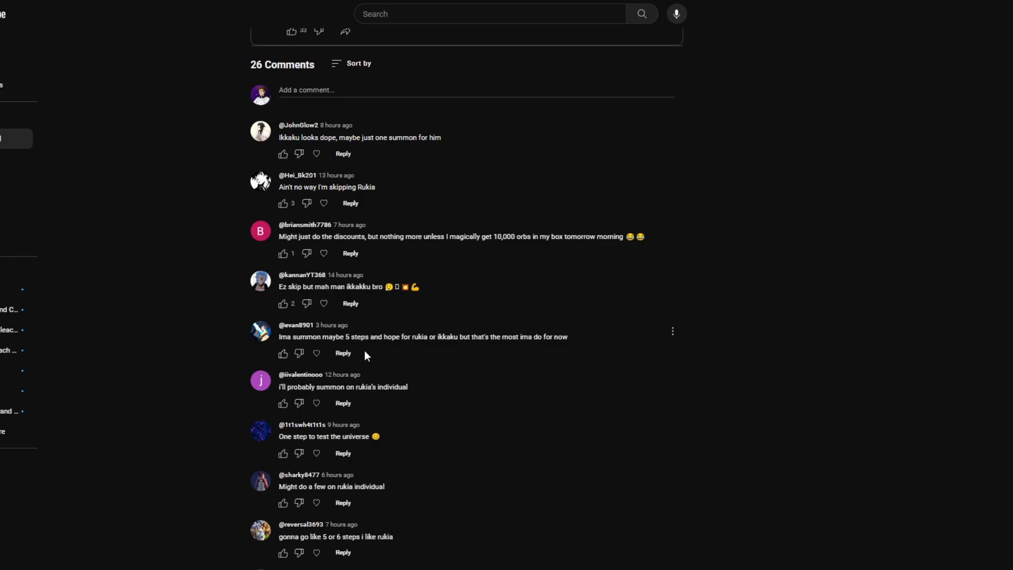
{"action": "mouse_move", "coordinate": [179, 361]}
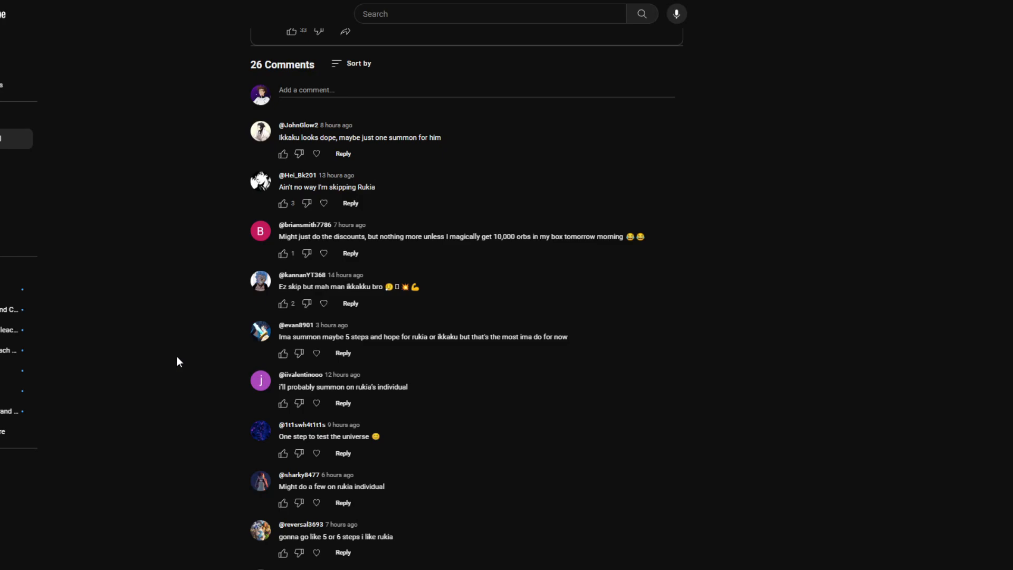
{"action": "mouse_move", "coordinate": [408, 361]}
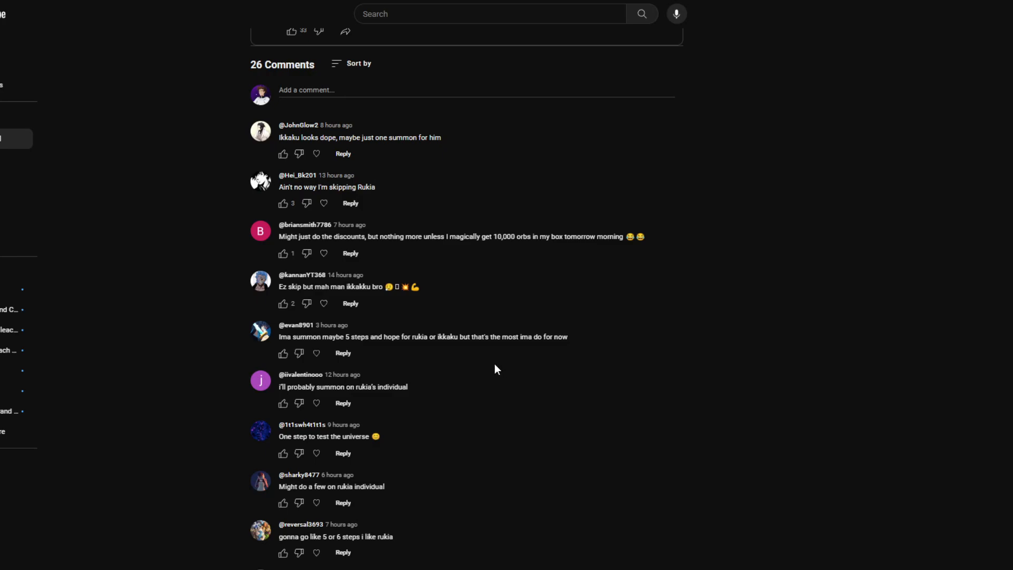
{"action": "scroll", "scroll_direction": "down", "scroll_amount": 3}
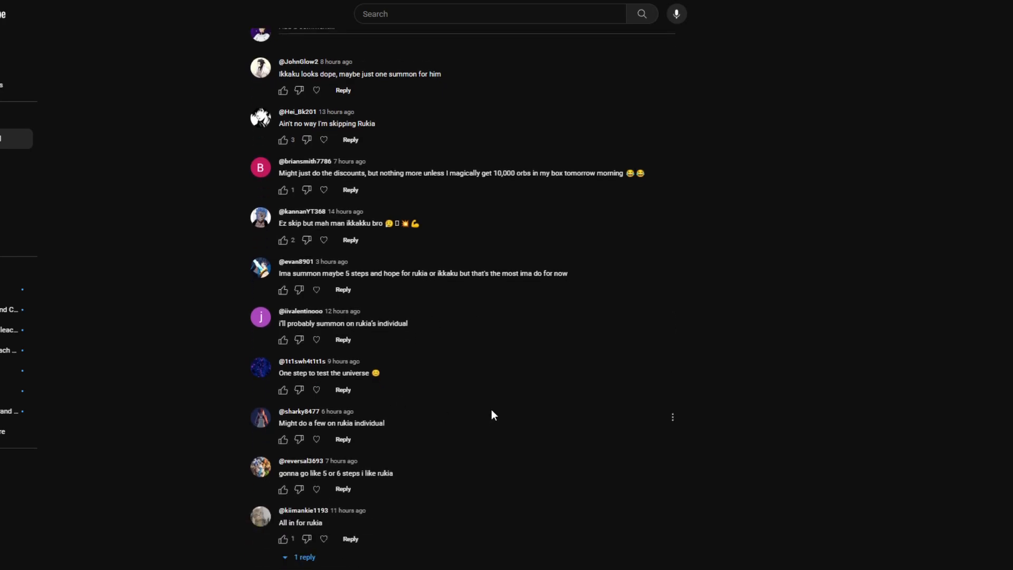
{"action": "mouse_move", "coordinate": [488, 407]}
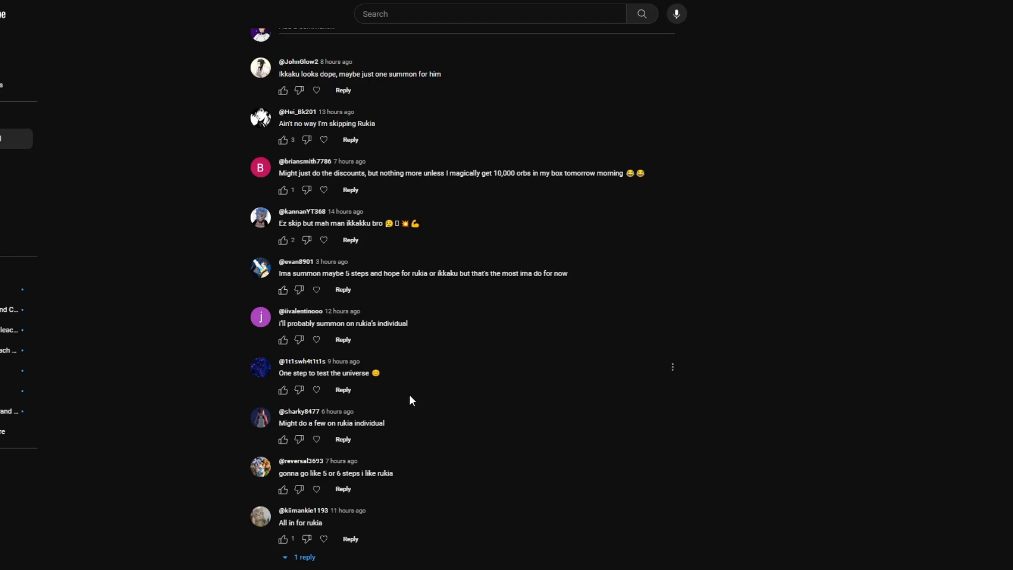
{"action": "scroll", "scroll_direction": "down", "scroll_amount": 3}
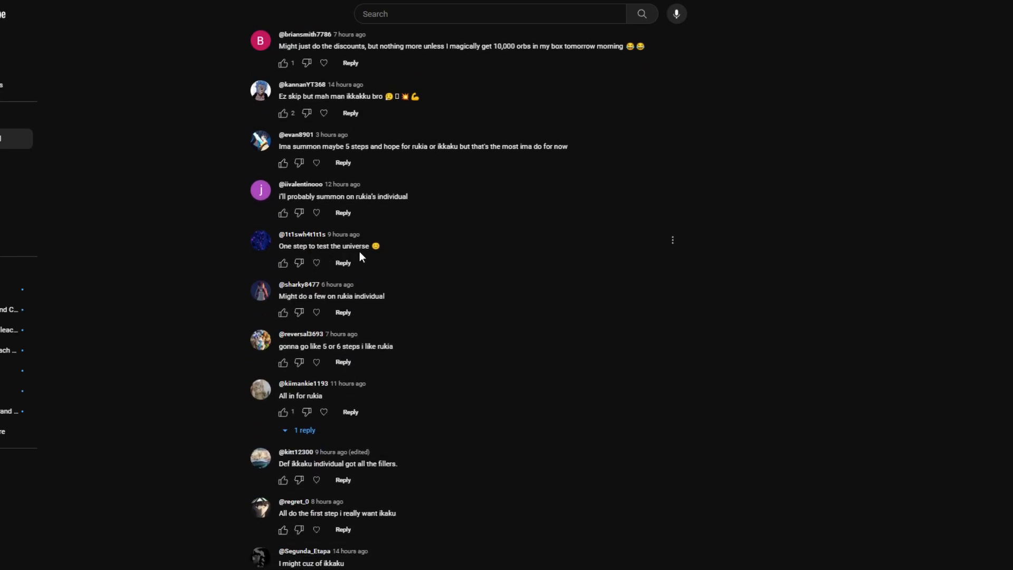
{"action": "mouse_move", "coordinate": [385, 294]}
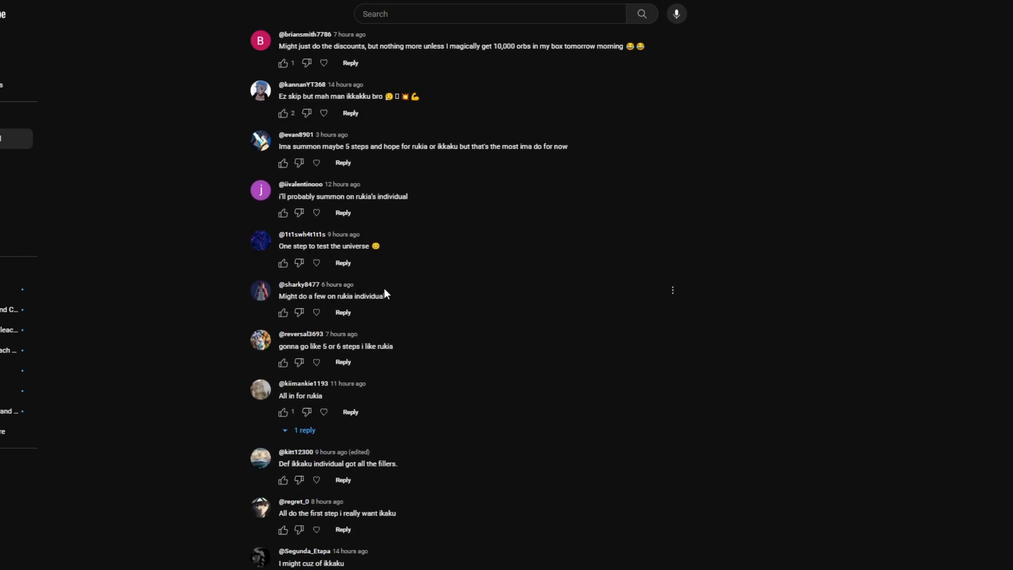
{"action": "mouse_move", "coordinate": [394, 322]}
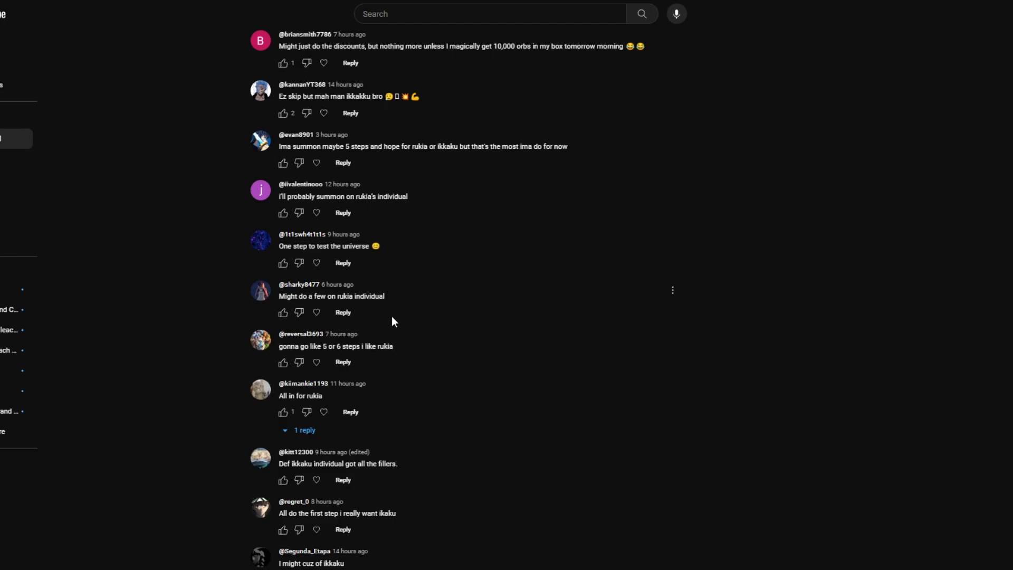
{"action": "mouse_move", "coordinate": [397, 321]}
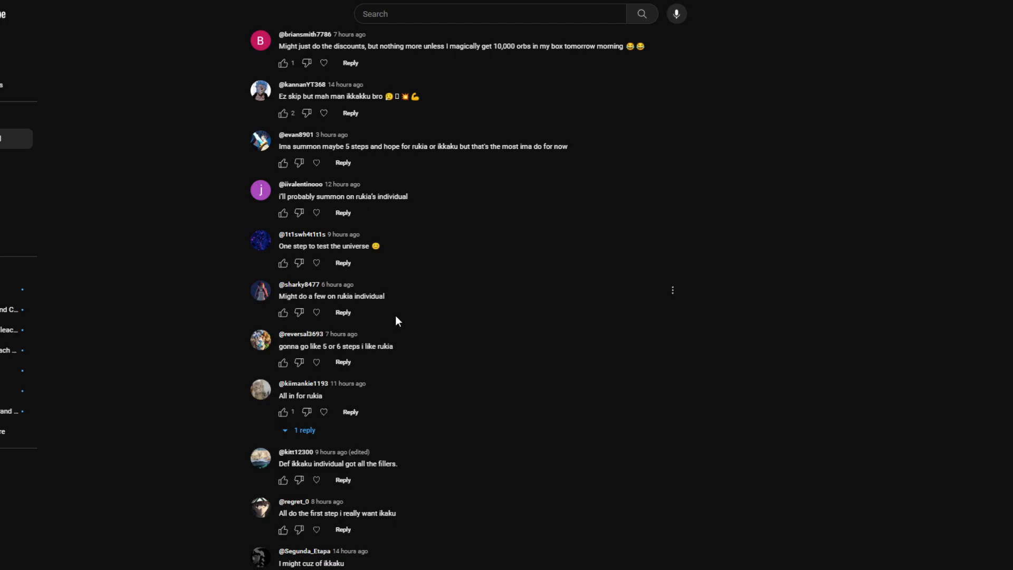
{"action": "mouse_move", "coordinate": [452, 365]}
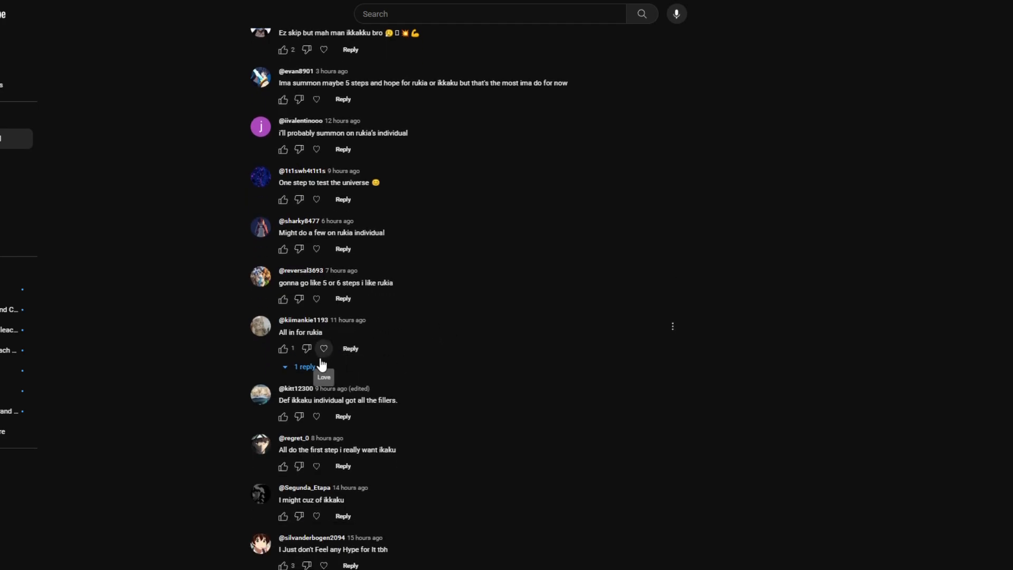
Expand the 'All in for rukia' reply, heart that comment, and read further replies
{"action": "left_click", "coordinate": [303, 366]}
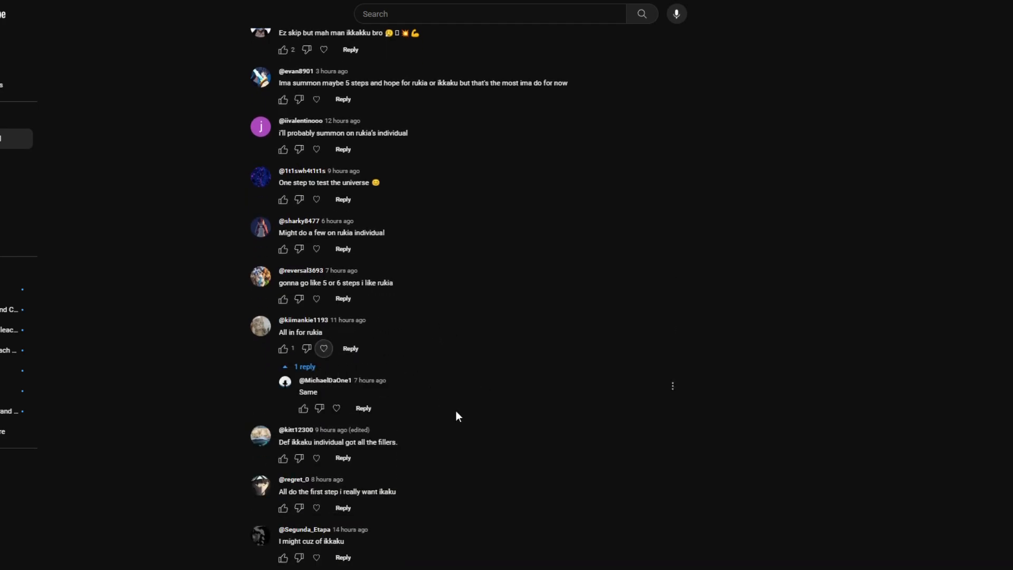
{"action": "left_click", "coordinate": [324, 348]}
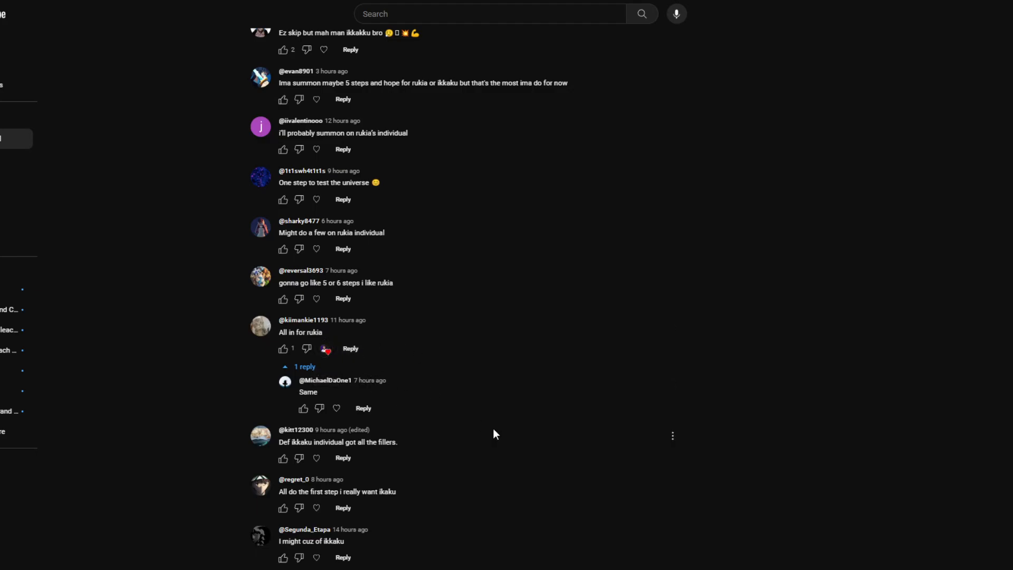
{"action": "scroll", "scroll_direction": "down", "scroll_amount": 3}
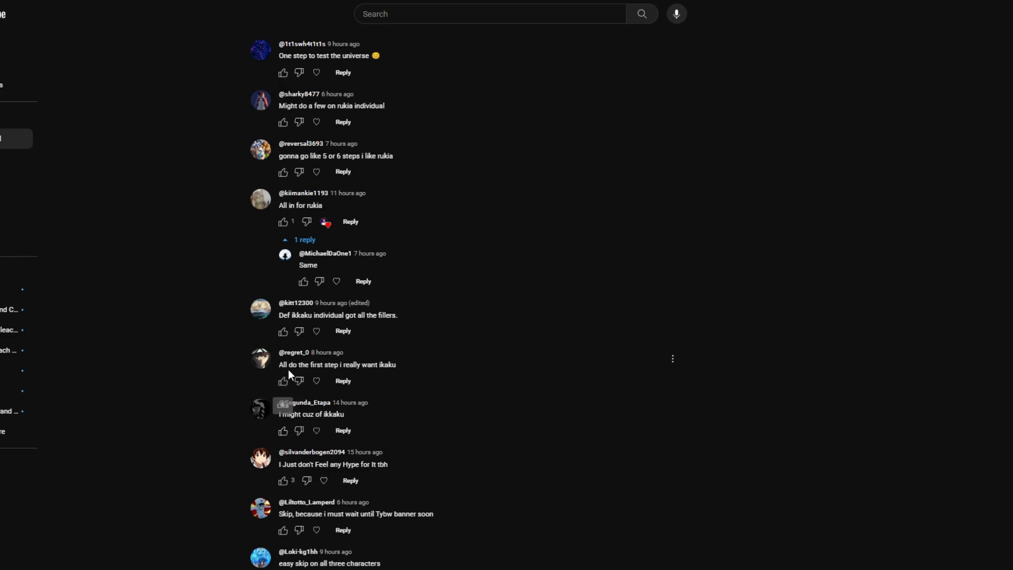
{"action": "mouse_move", "coordinate": [317, 380]}
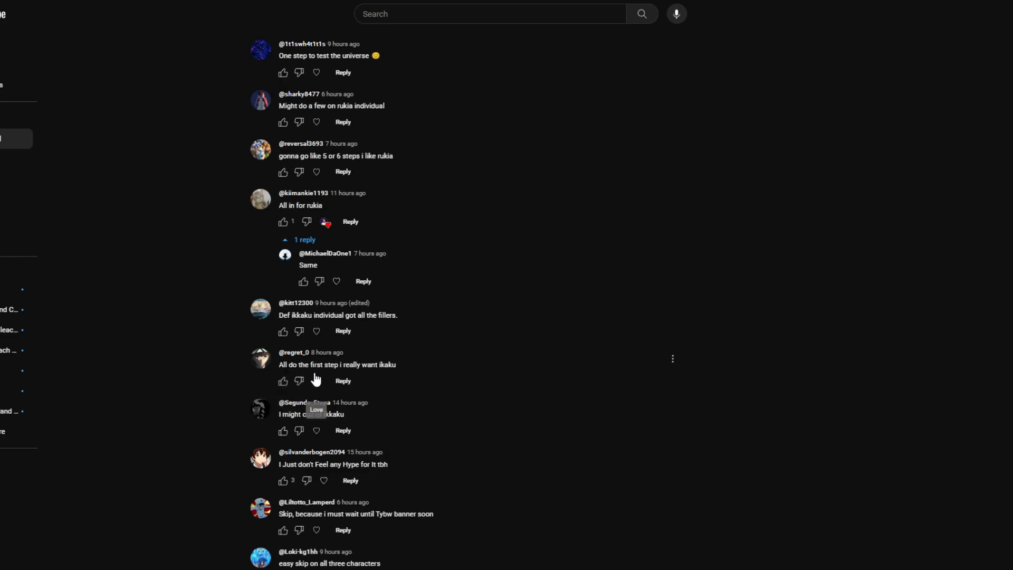
{"action": "mouse_move", "coordinate": [394, 381]}
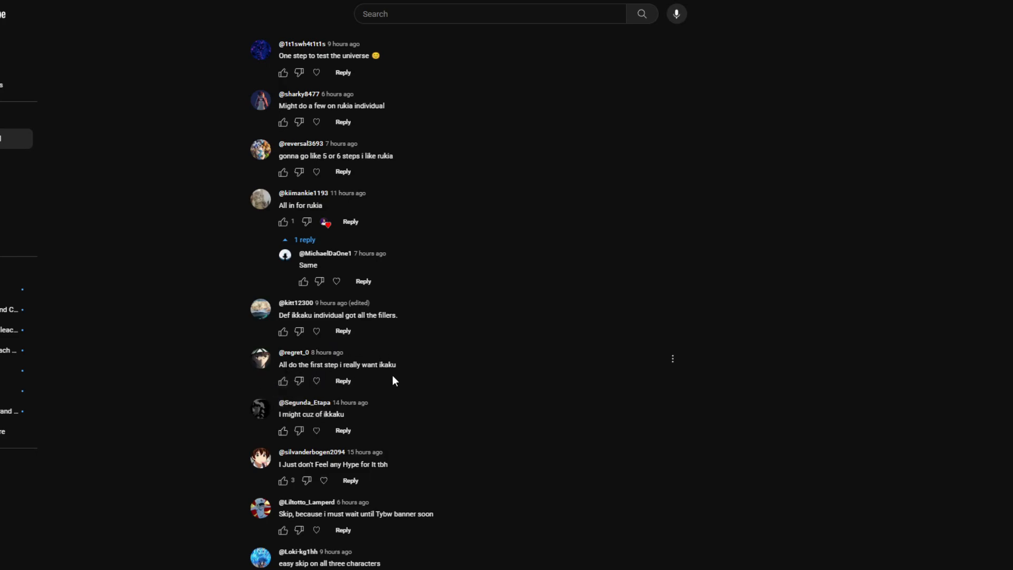
{"action": "mouse_move", "coordinate": [381, 378]}
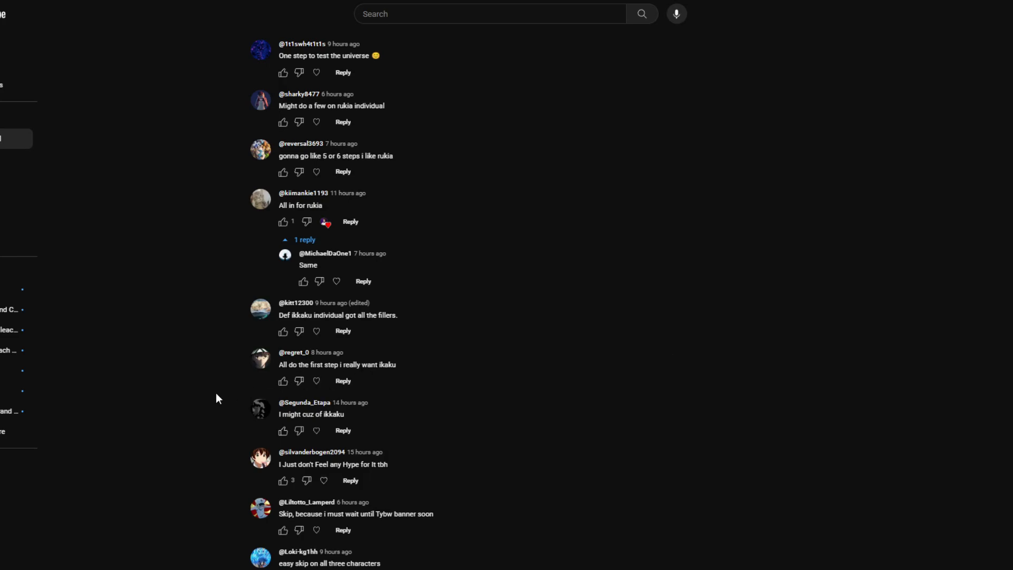
{"action": "mouse_move", "coordinate": [149, 414]}
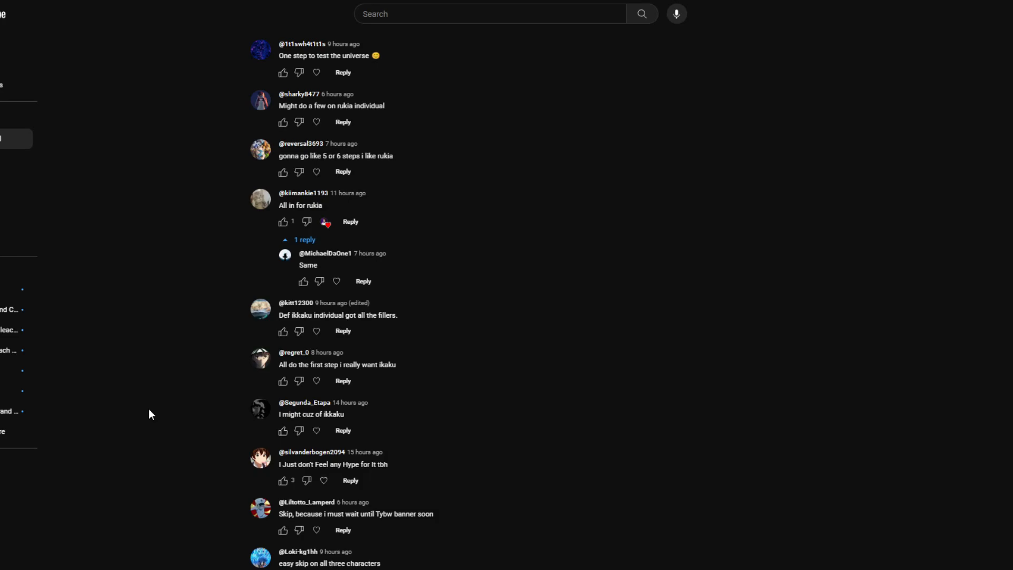
{"action": "mouse_move", "coordinate": [192, 403]}
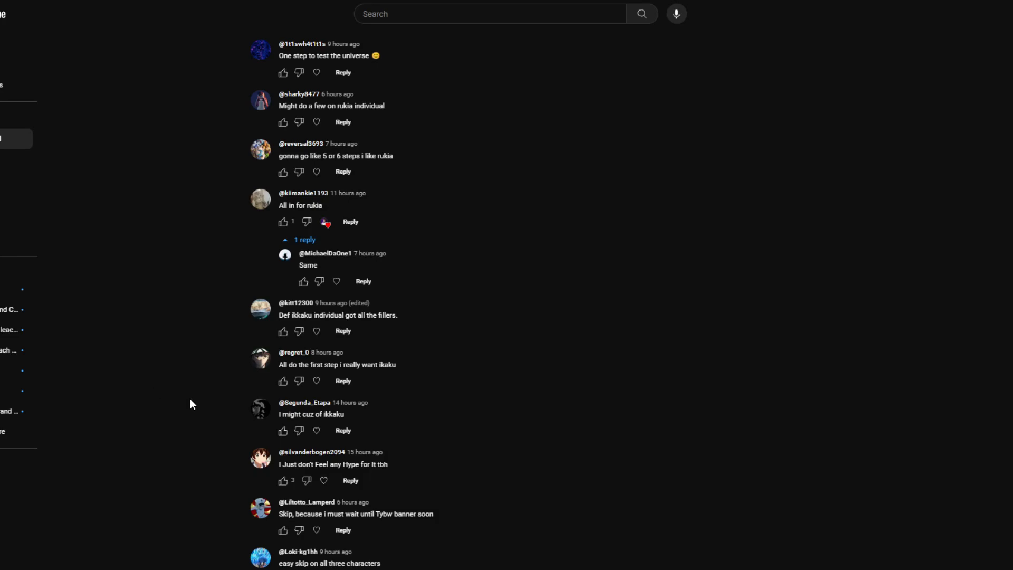
{"action": "scroll", "scroll_direction": "down", "scroll_amount": 3}
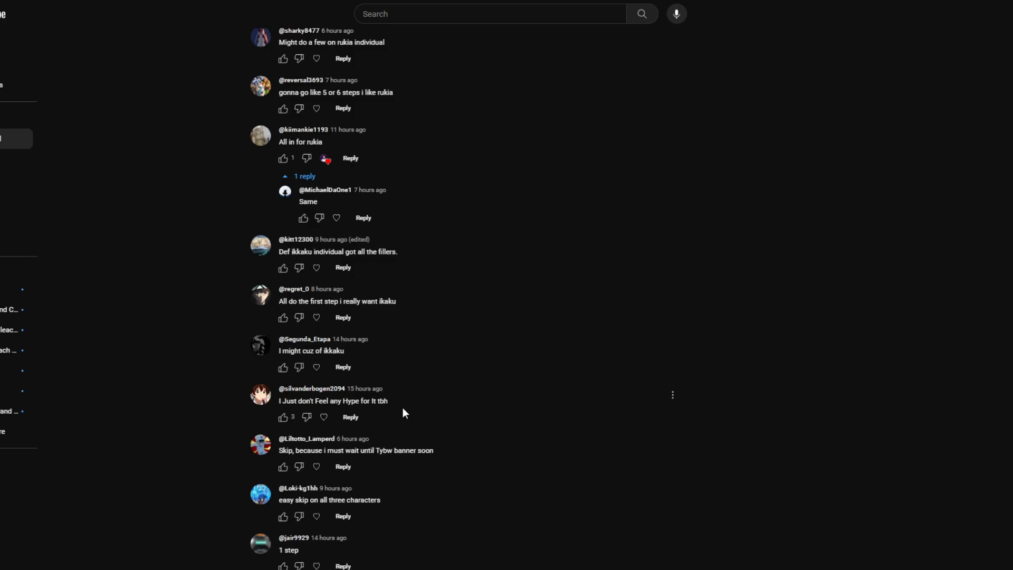
Scroll past 'going all 700 hundred orbs' to 'It's not TYBW', 'Skip', and Rukia stat complaints
{"action": "scroll", "scroll_direction": "down", "scroll_amount": 3}
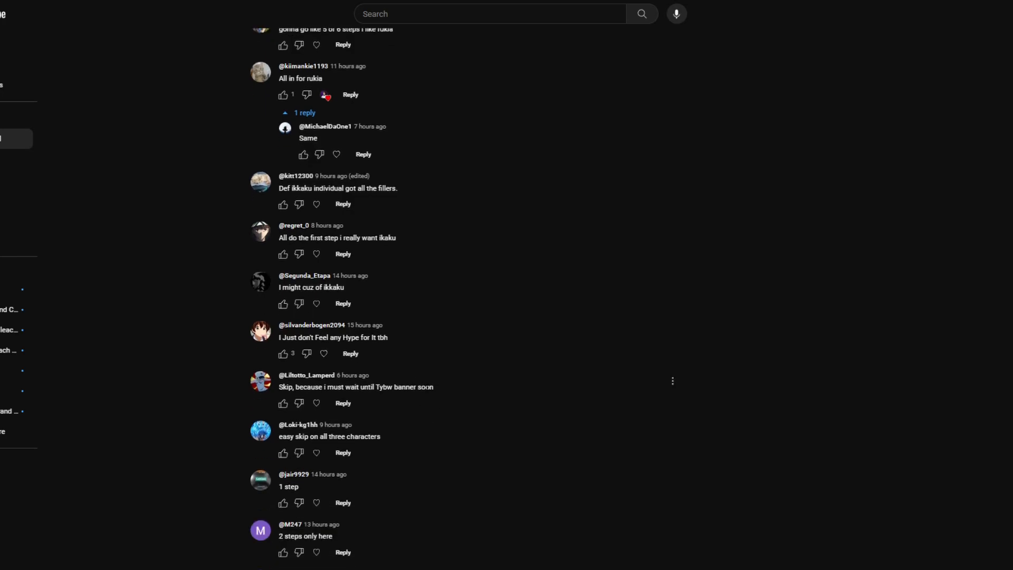
{"action": "scroll", "scroll_direction": "down", "scroll_amount": 3}
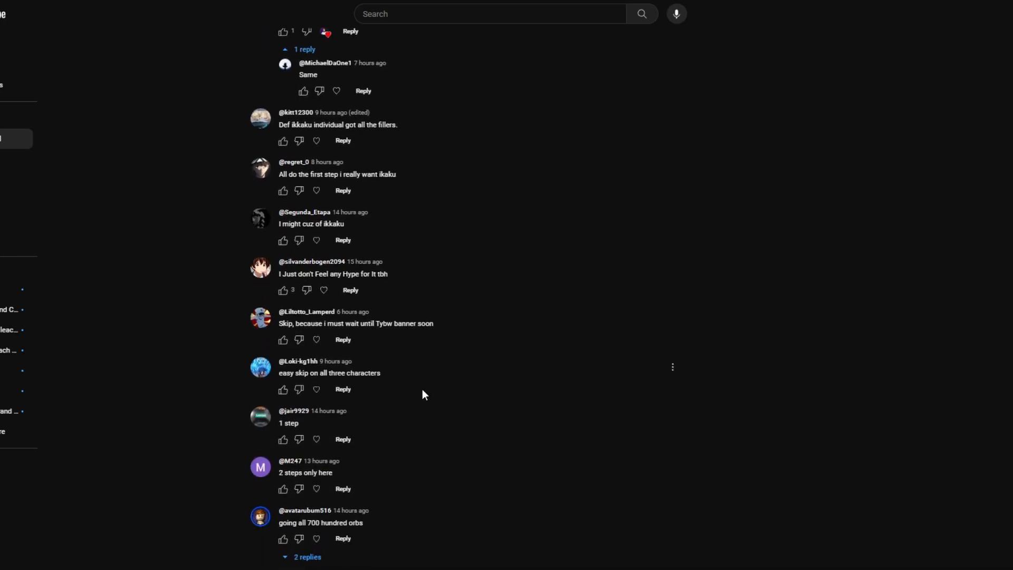
{"action": "double_click", "coordinate": [403, 323]}
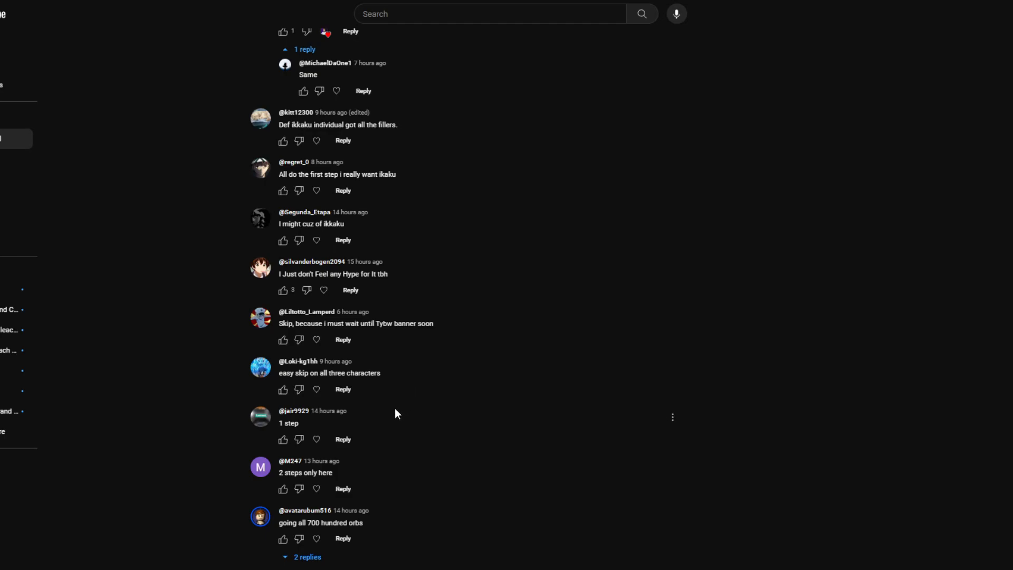
{"action": "mouse_move", "coordinate": [389, 394]}
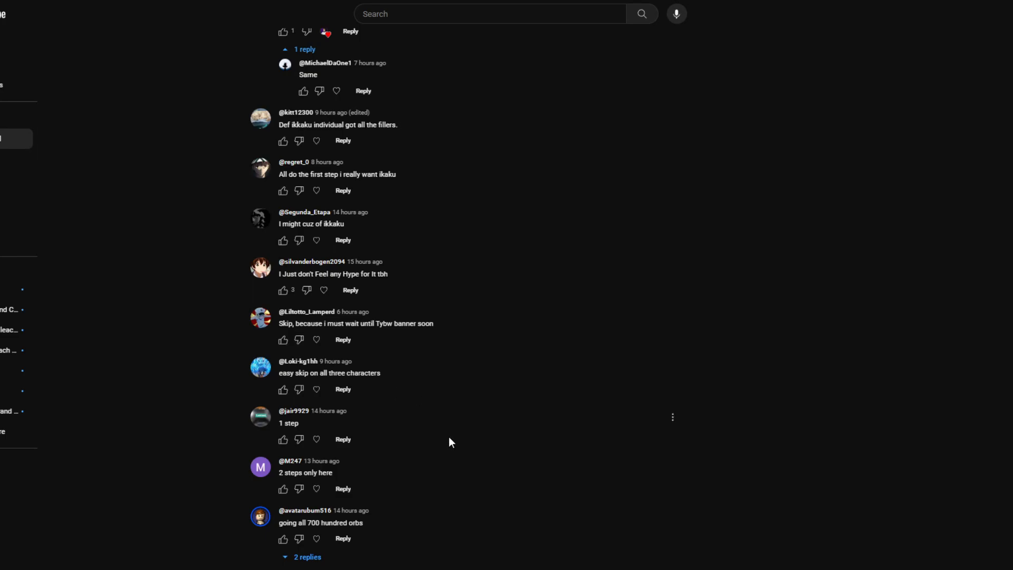
{"action": "mouse_move", "coordinate": [431, 434]}
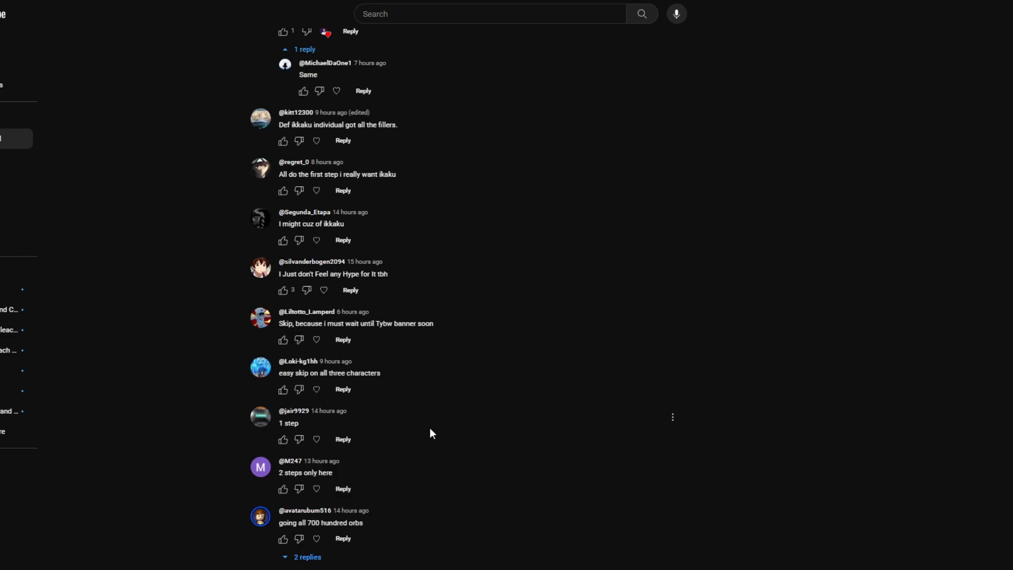
{"action": "scroll", "scroll_direction": "down", "scroll_amount": 3}
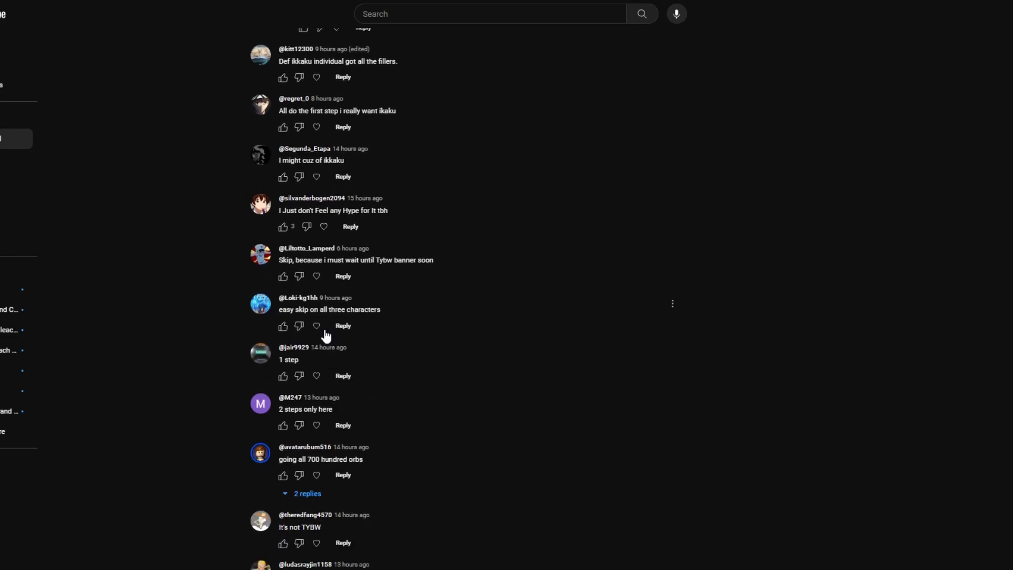
{"action": "mouse_move", "coordinate": [336, 334]}
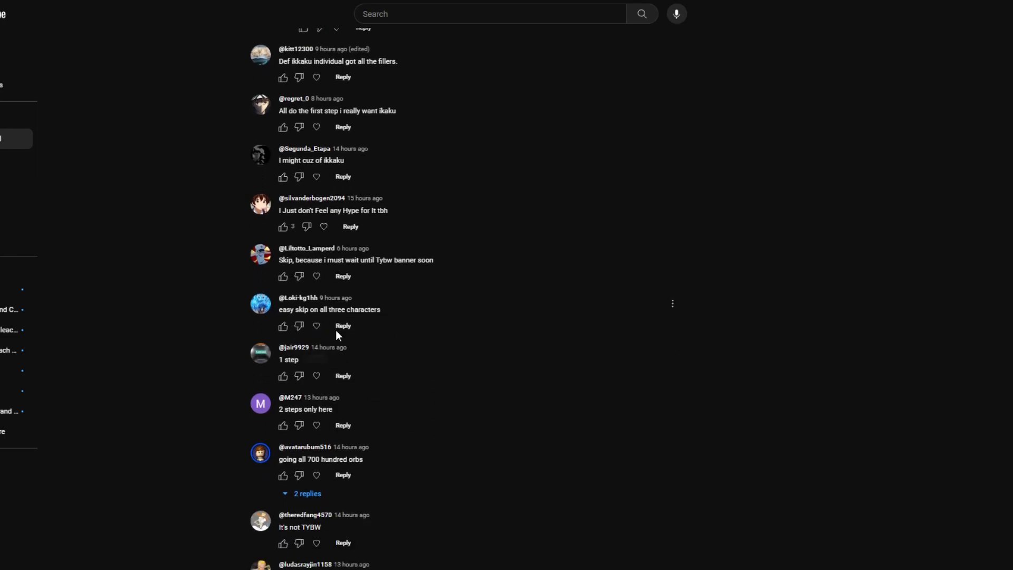
{"action": "mouse_move", "coordinate": [342, 305]}
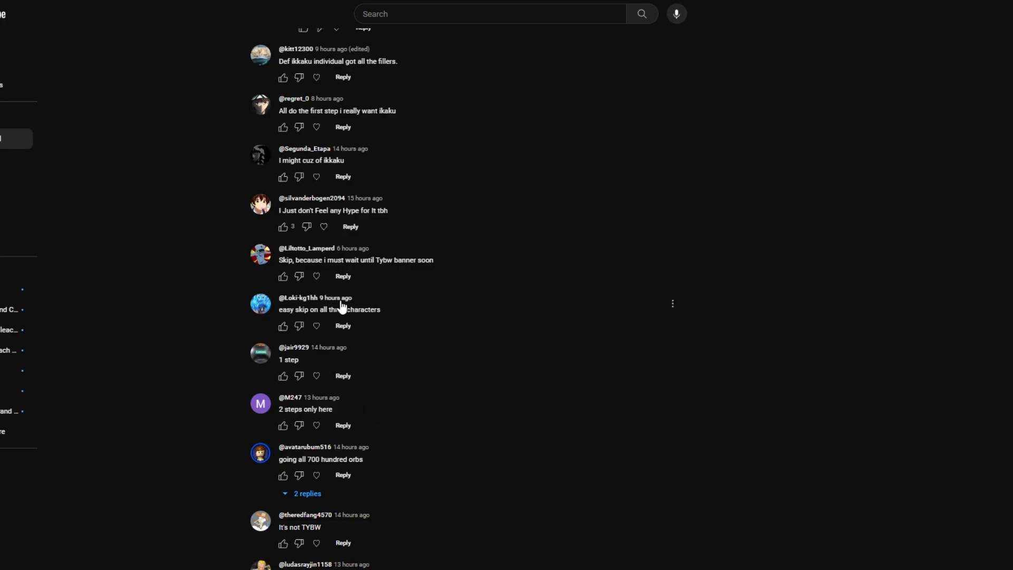
{"action": "scroll", "scroll_direction": "down", "scroll_amount": 3}
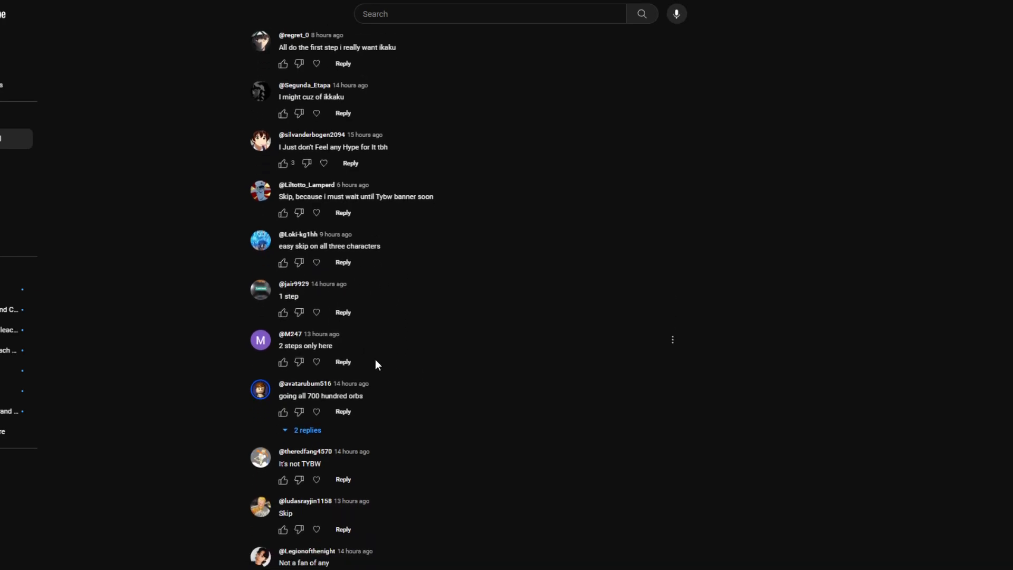
{"action": "scroll", "scroll_direction": "down", "scroll_amount": 3}
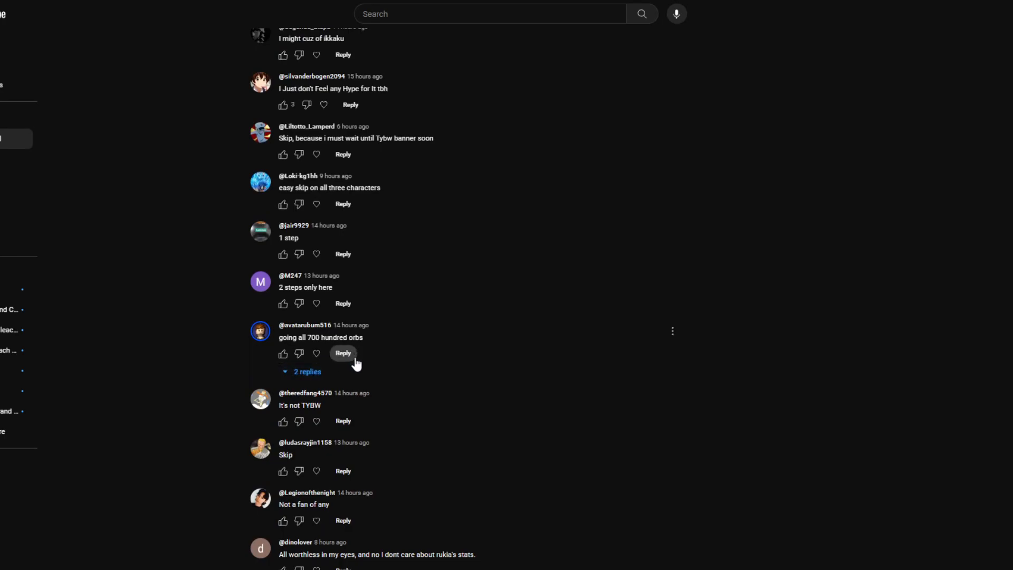
Expand the two replies under 'going all 700 hundred orbs' to reveal the '3 pulls' reply
{"action": "left_click", "coordinate": [307, 372]}
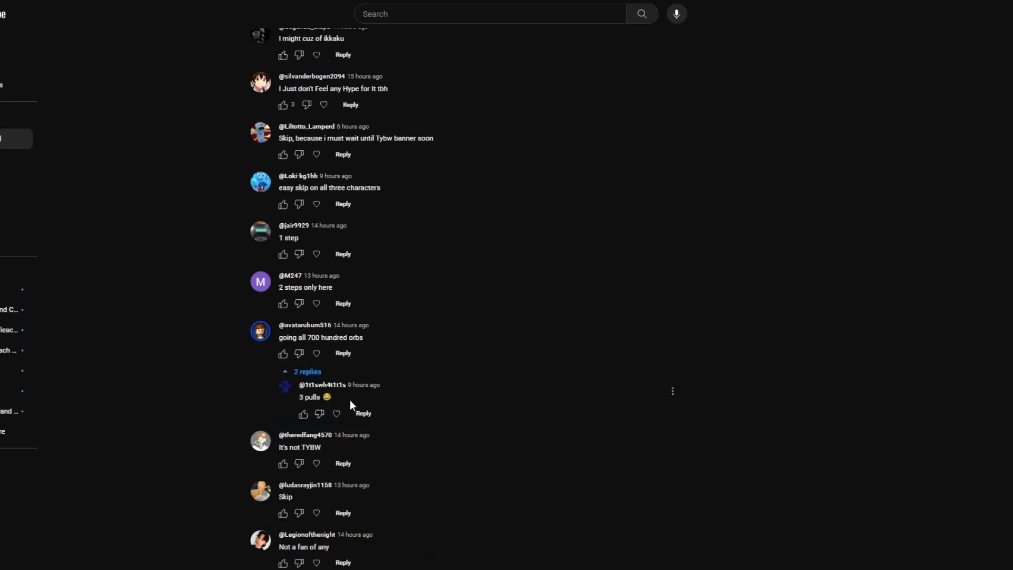
{"action": "scroll", "scroll_direction": "down", "scroll_amount": 3}
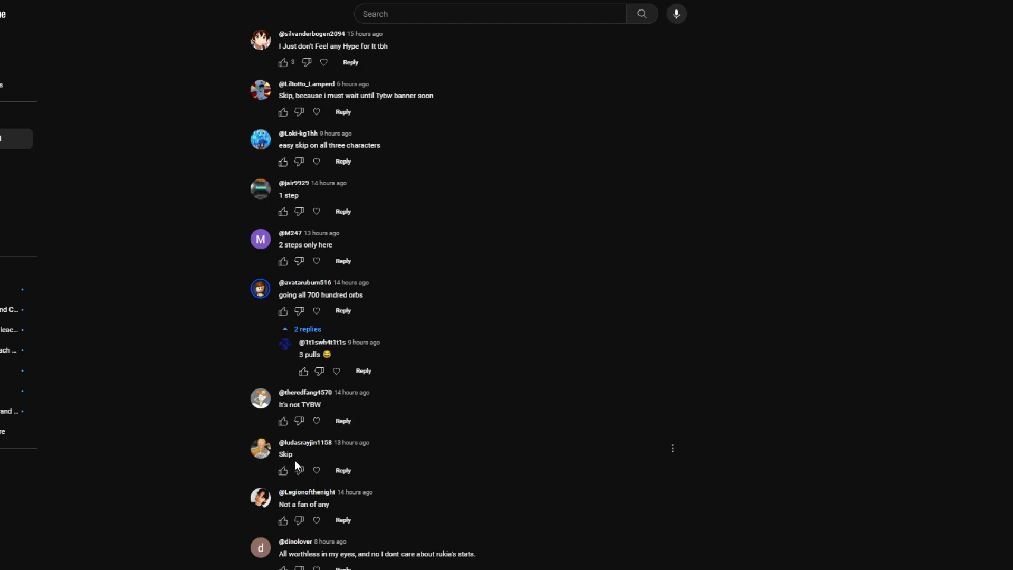
{"action": "double_click", "coordinate": [302, 553]}
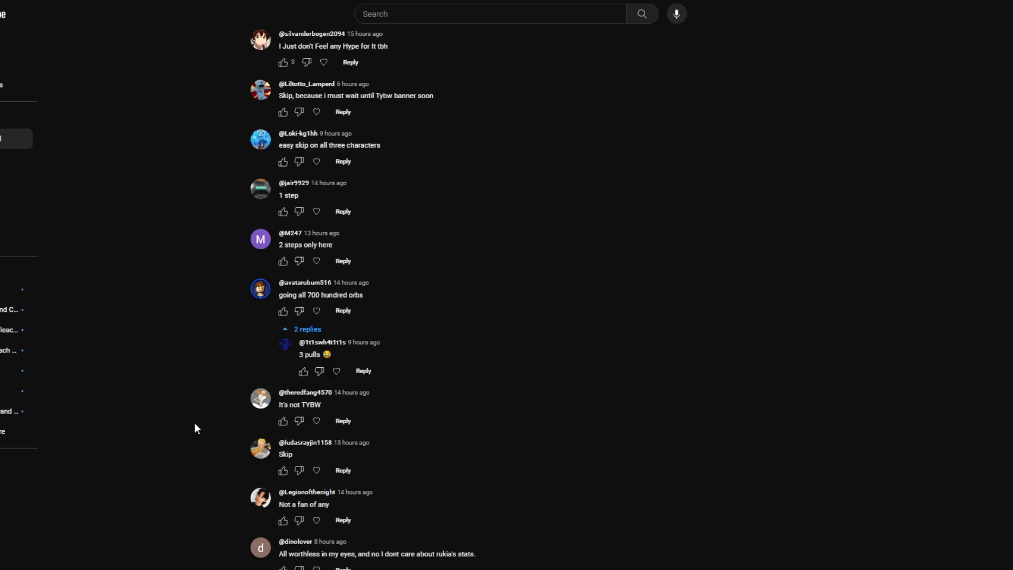
{"action": "mouse_move", "coordinate": [126, 513]}
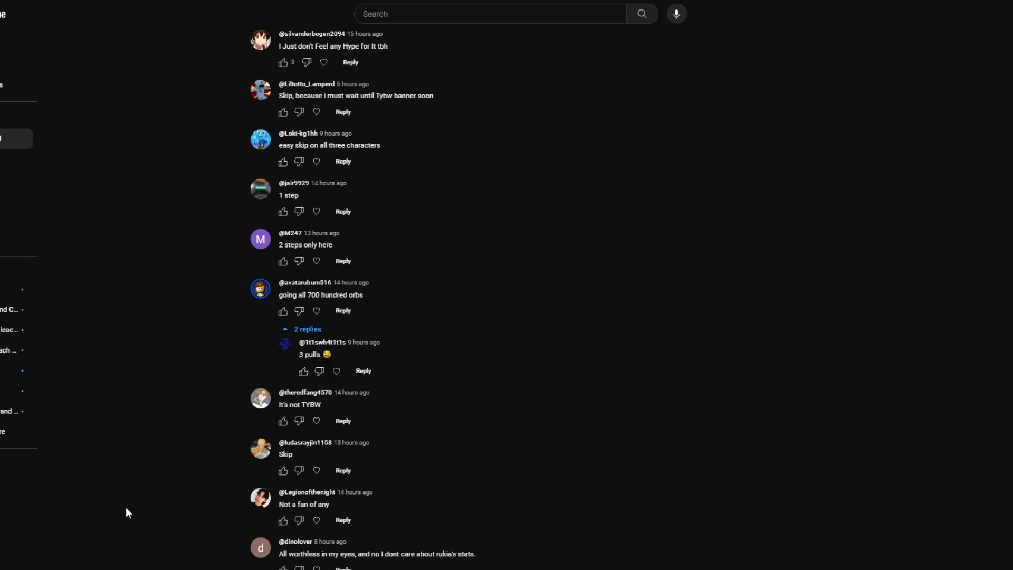
{"action": "mouse_move", "coordinate": [117, 497]}
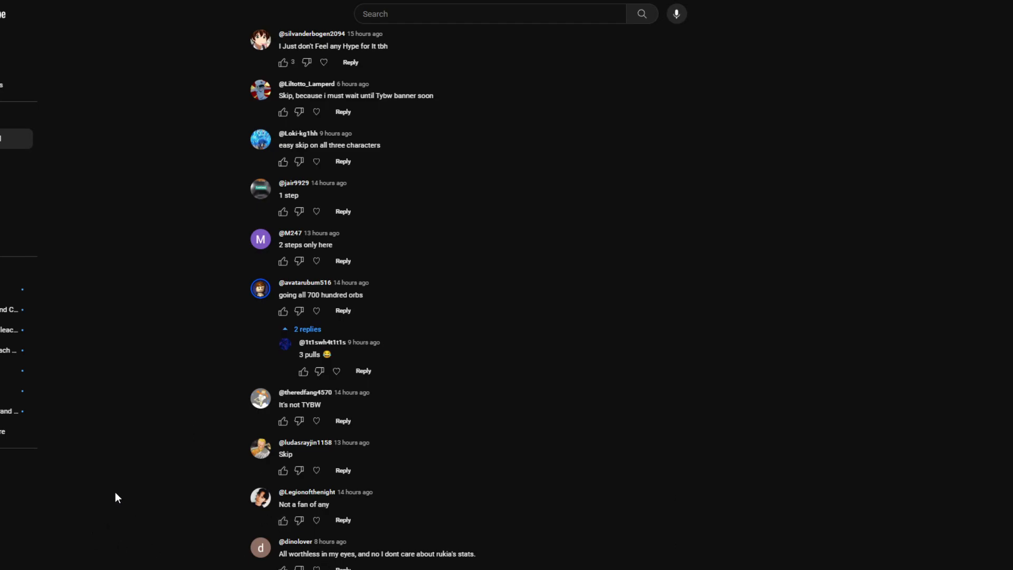
{"action": "mouse_move", "coordinate": [121, 494]}
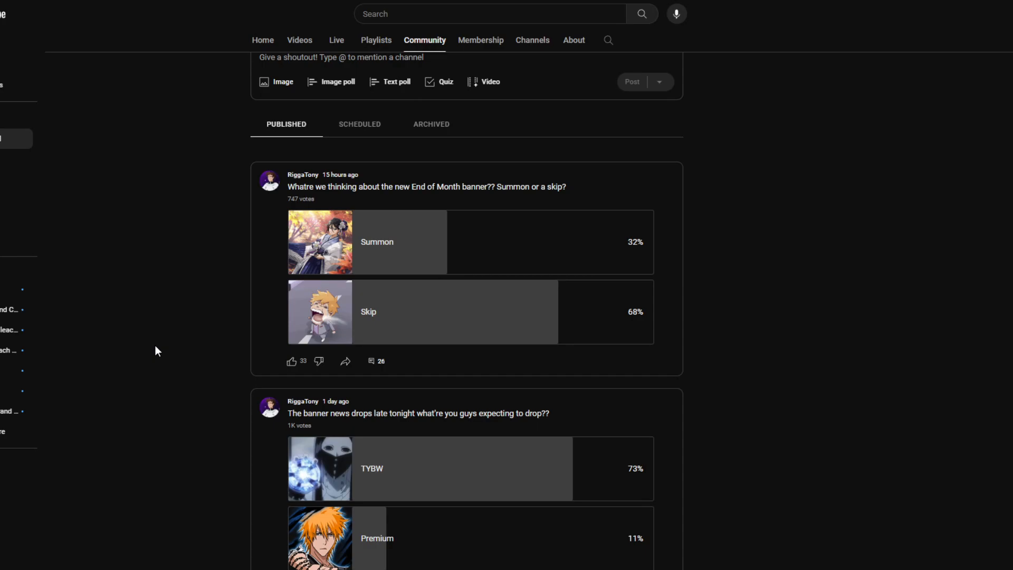
{"action": "mouse_move", "coordinate": [165, 337]}
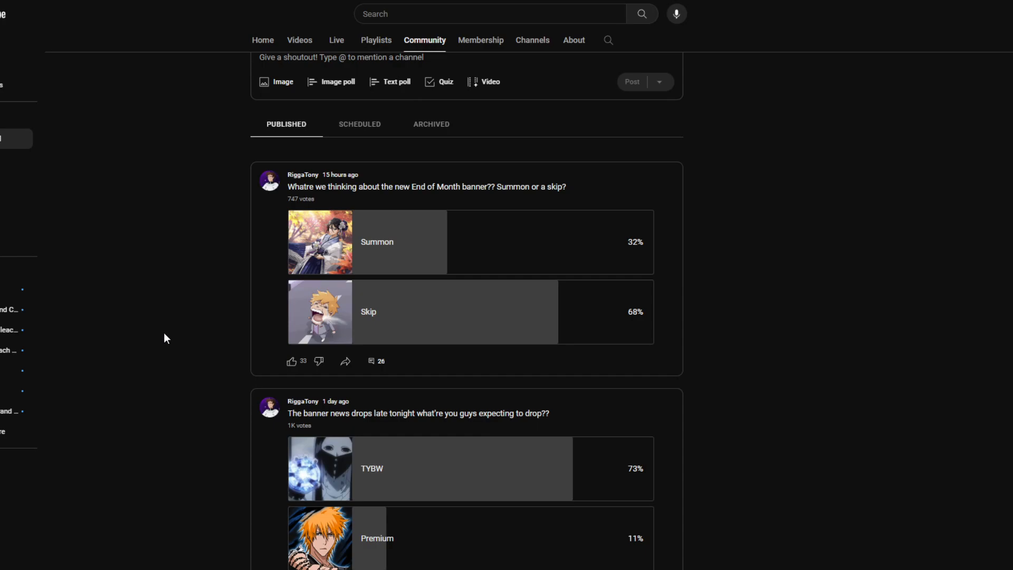
{"action": "mouse_move", "coordinate": [188, 335]}
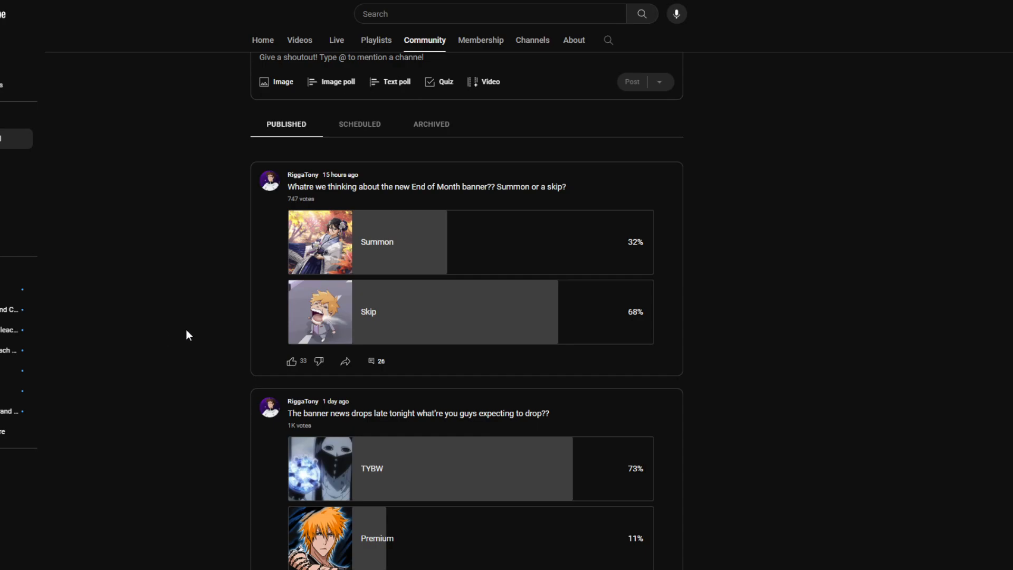
{"action": "mouse_move", "coordinate": [191, 341]}
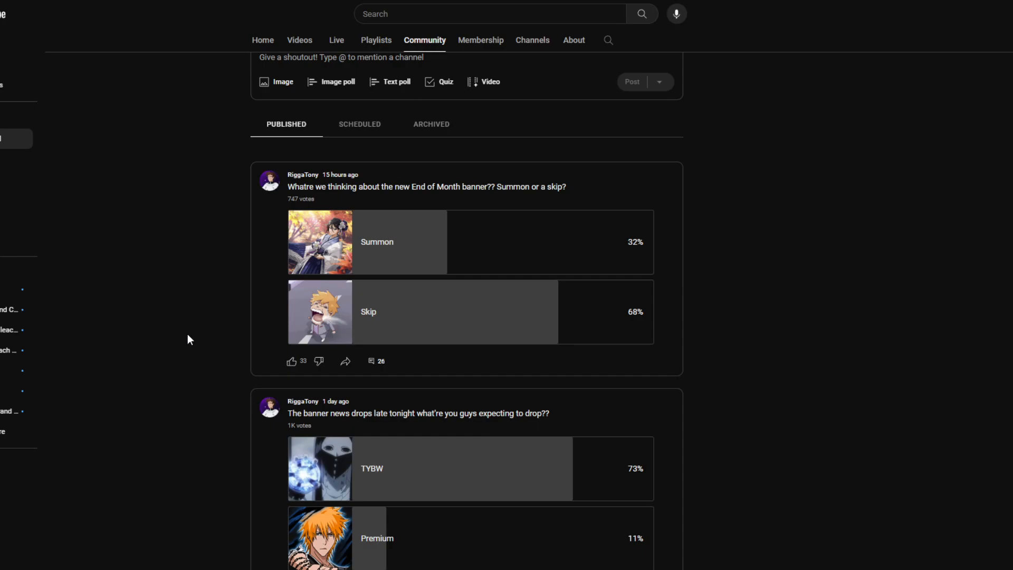
{"action": "mouse_move", "coordinate": [189, 323]}
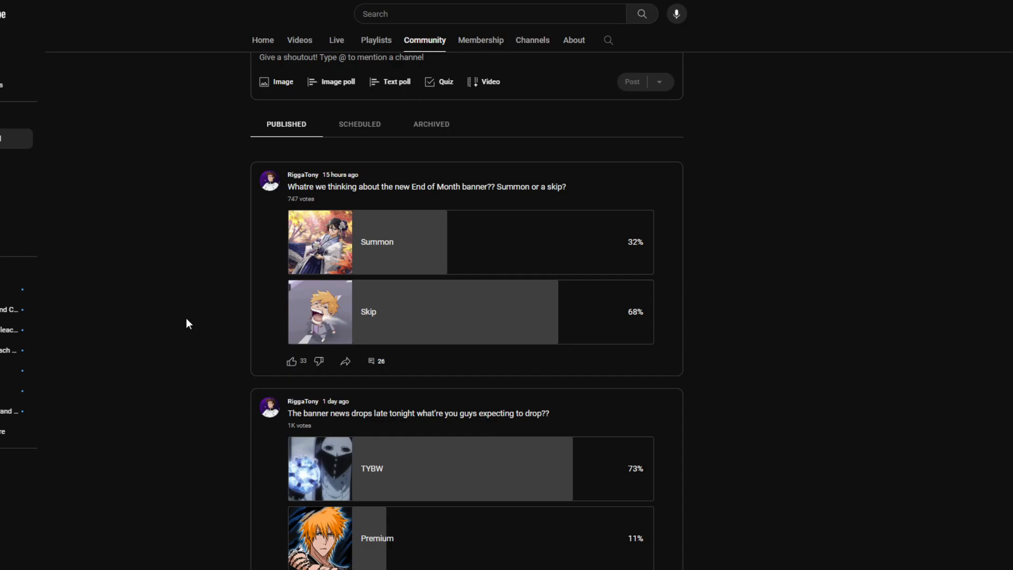
{"action": "mouse_move", "coordinate": [205, 312]}
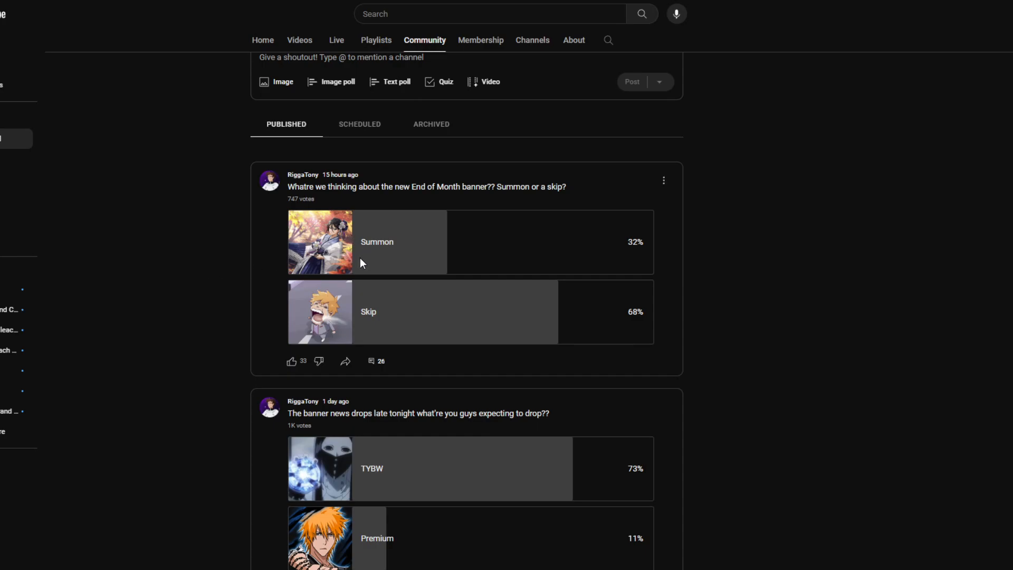
{"action": "mouse_move", "coordinate": [234, 266]}
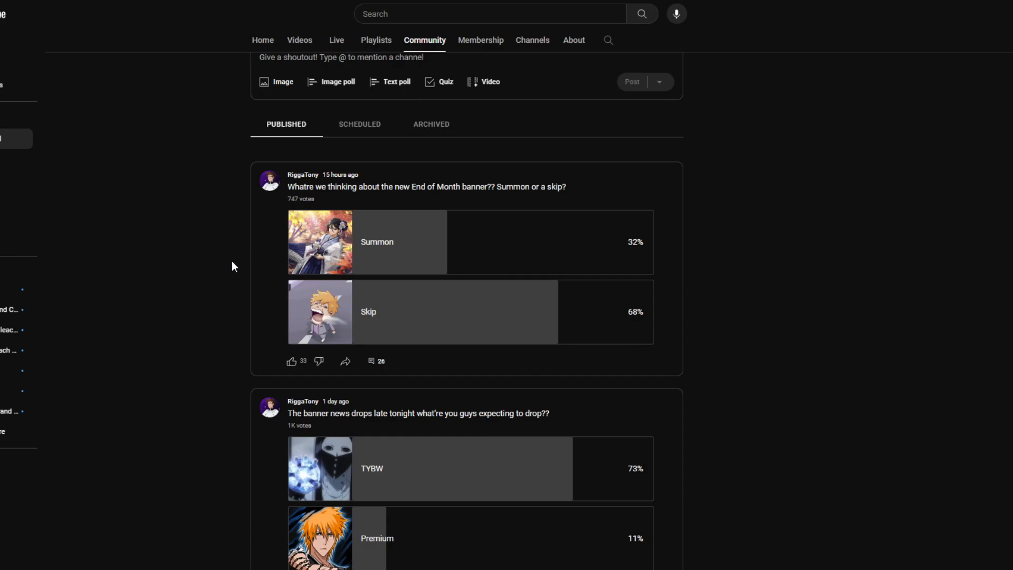
{"action": "mouse_move", "coordinate": [220, 272]}
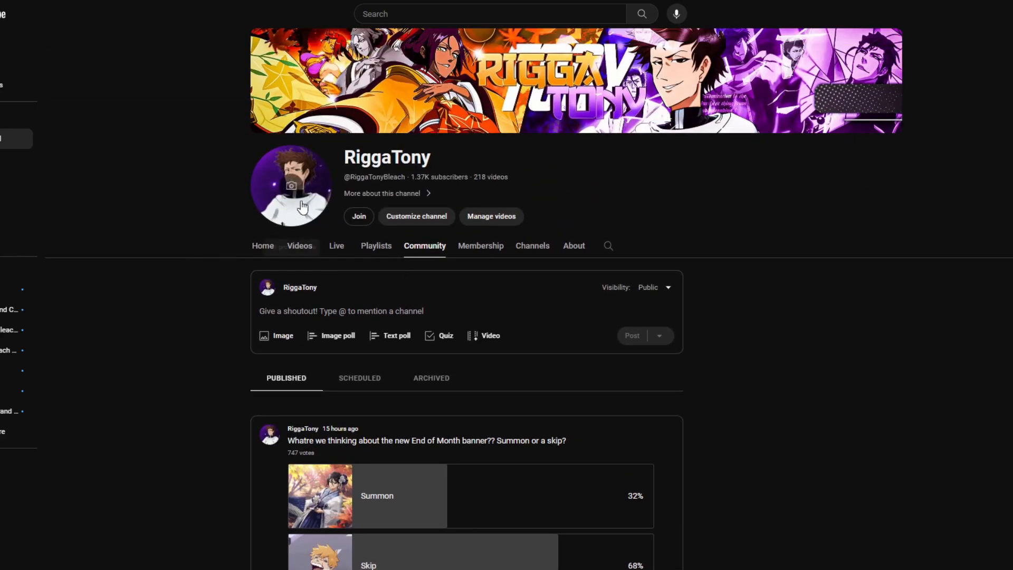
{"action": "mouse_move", "coordinate": [216, 287]}
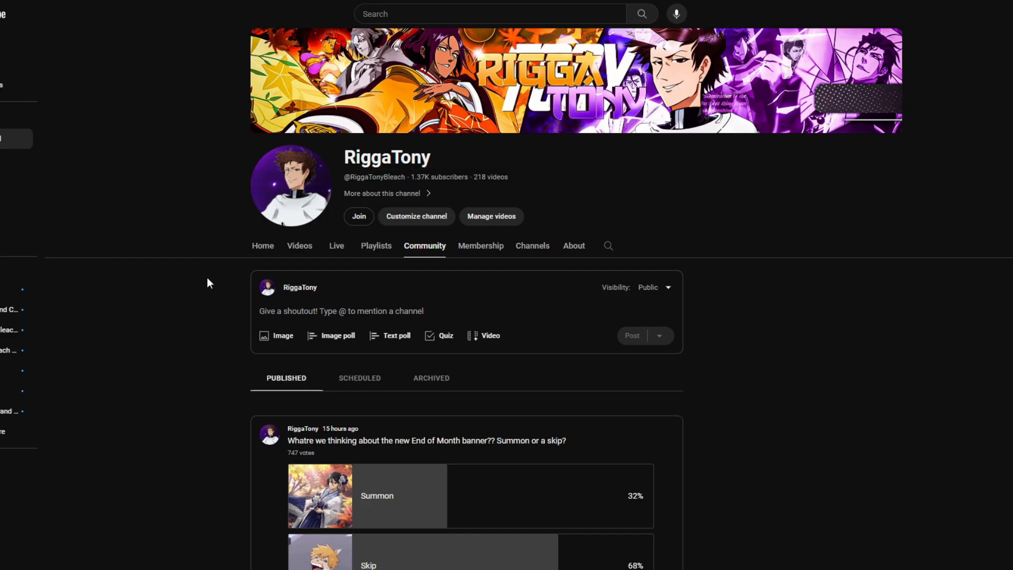
{"action": "mouse_move", "coordinate": [205, 280]}
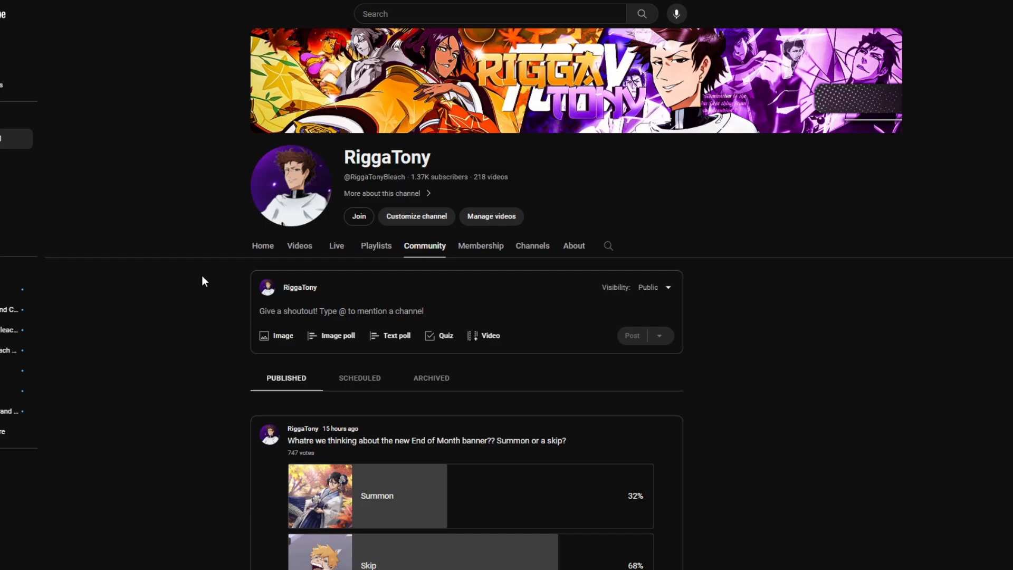
{"action": "mouse_move", "coordinate": [196, 279]}
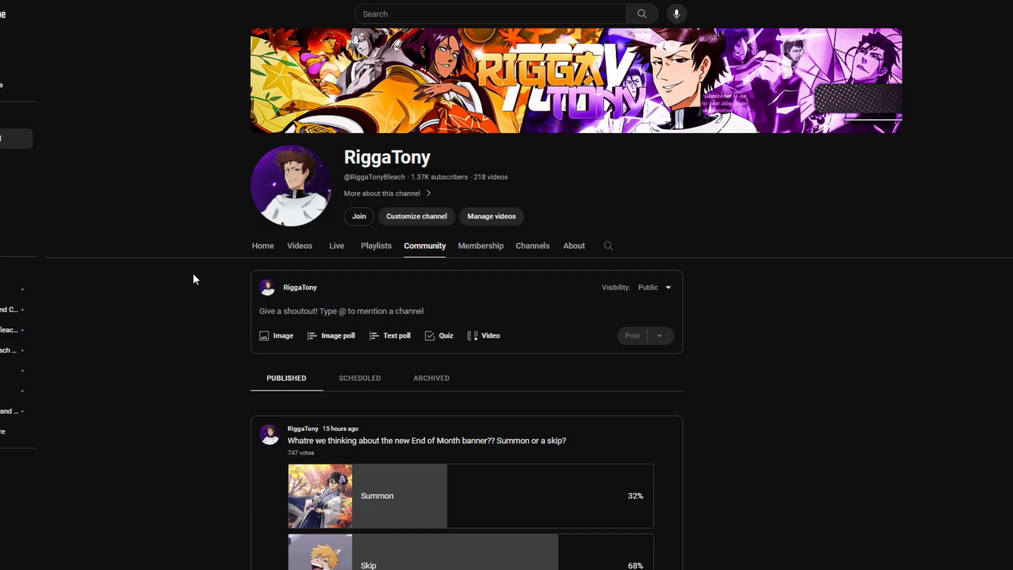